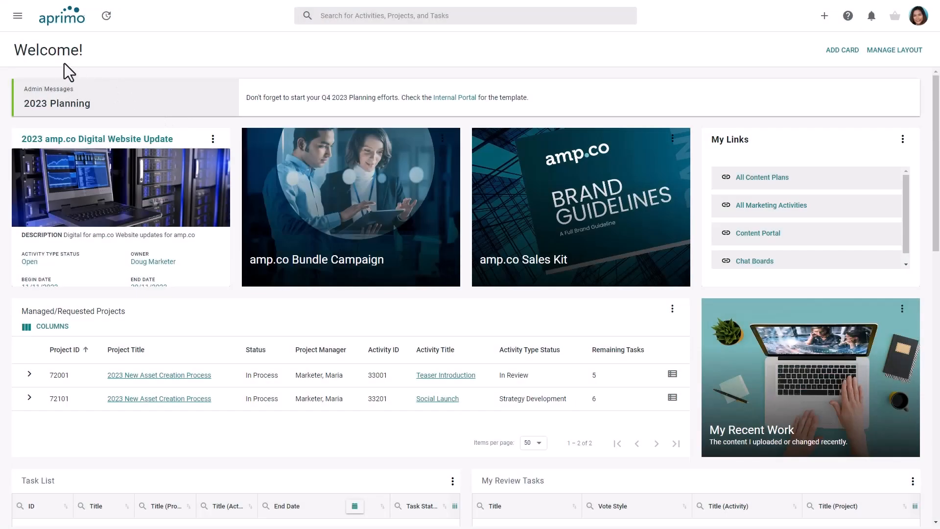
mouse_move(39, 46)
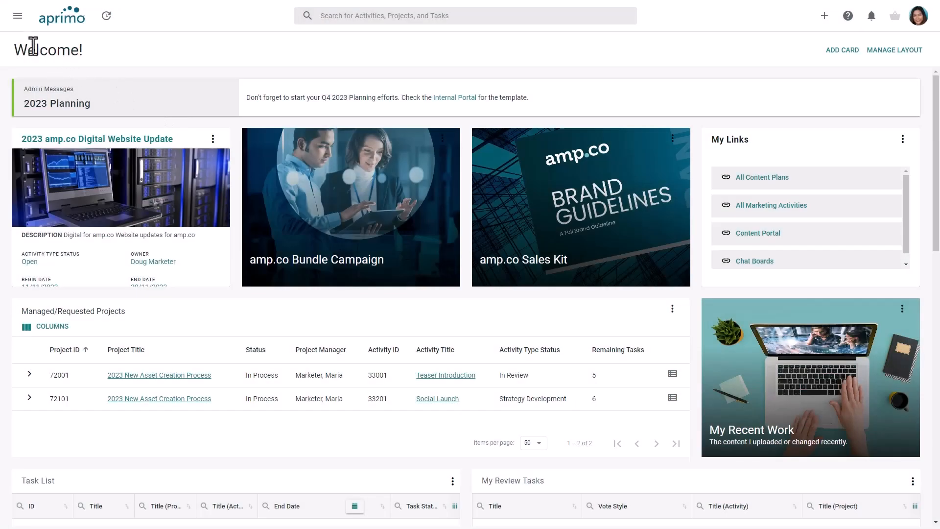
mouse_move(23, 35)
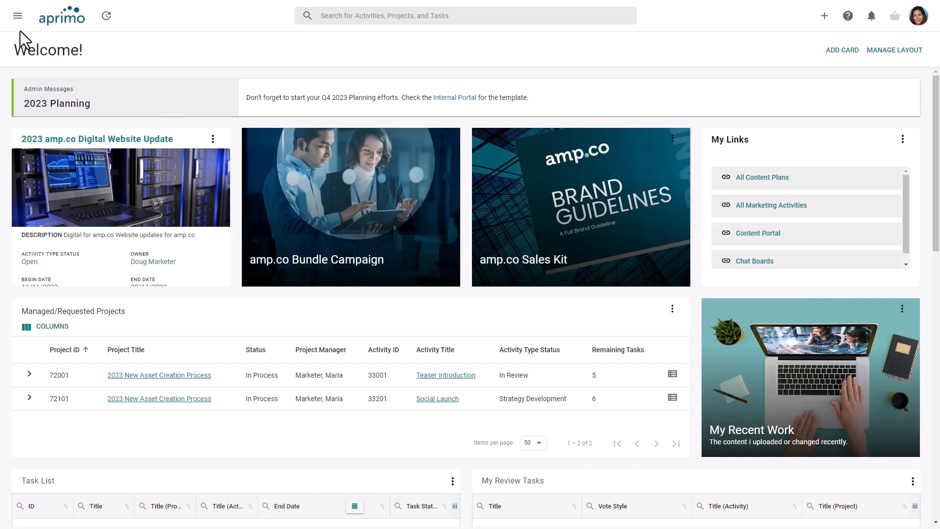
mouse_move(18, 31)
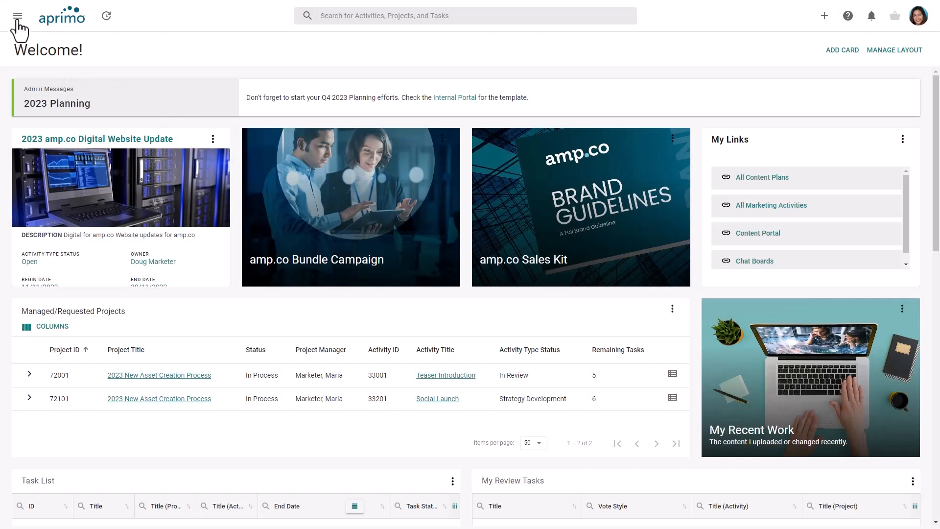
- Navigate via the main menu's Planning section to the Content Plans list
click(16, 15)
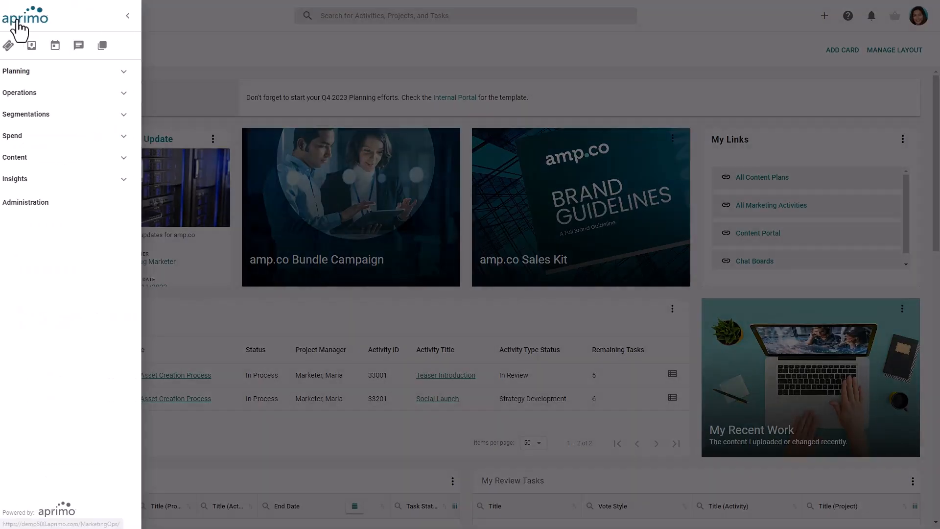
click(17, 70)
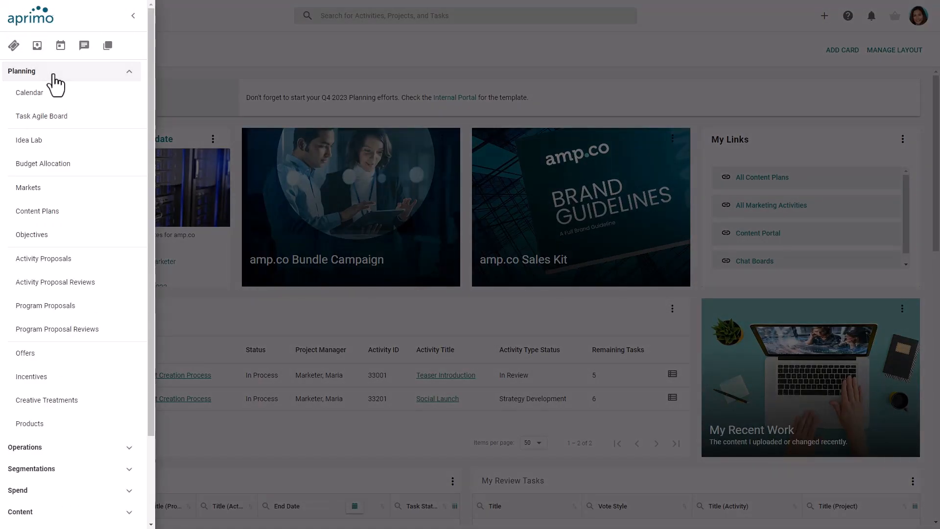
mouse_move(38, 210)
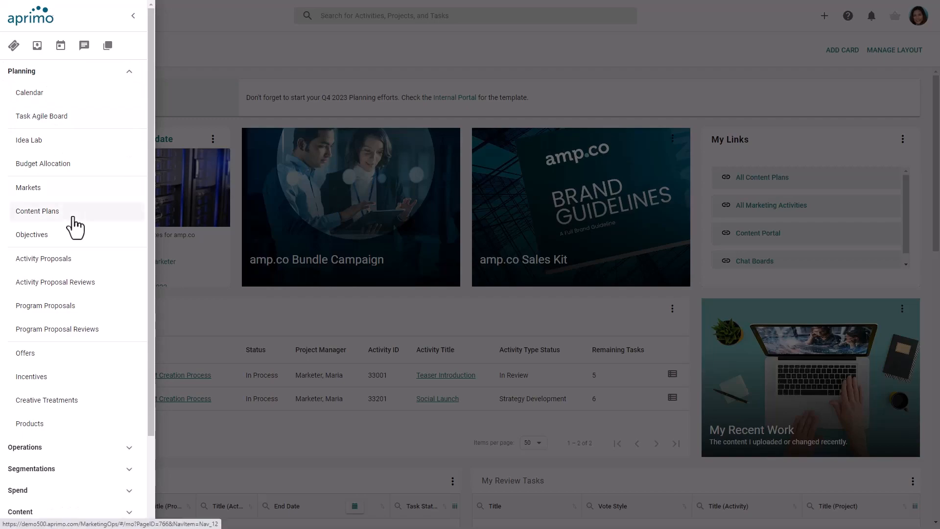
click(38, 211)
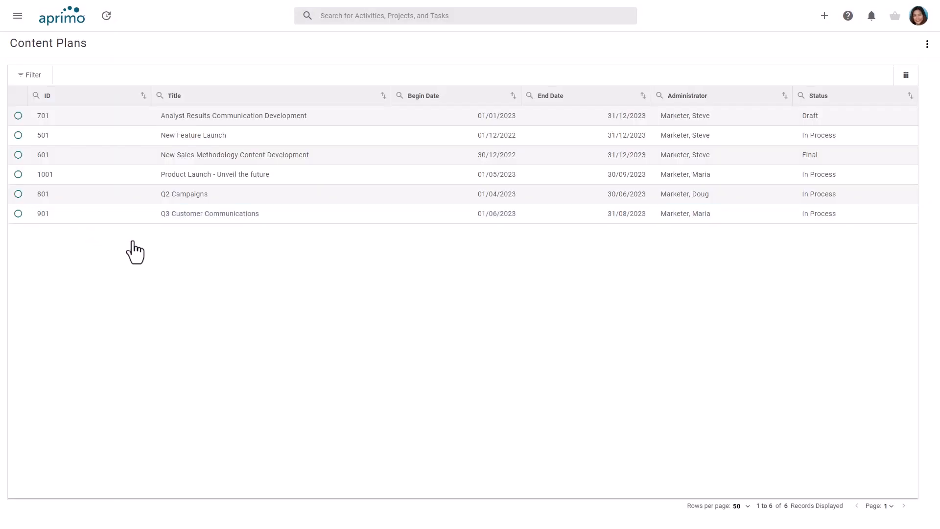
mouse_move(246, 254)
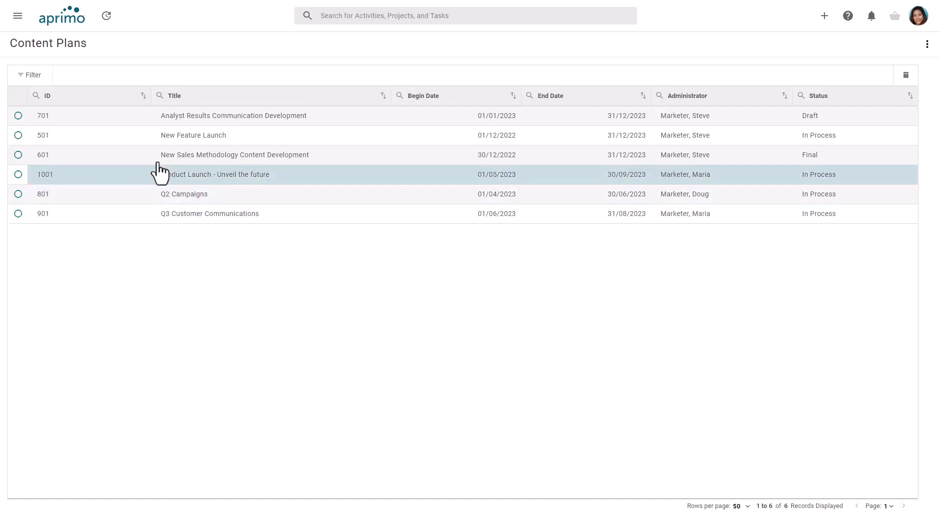
- Show the filter options and sort the six content plans ascending by Title
click(29, 74)
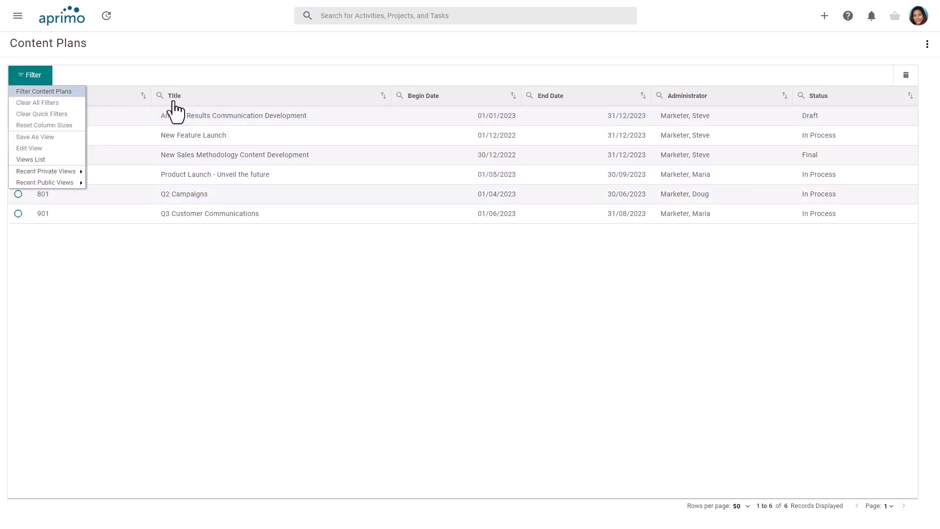
click(905, 75)
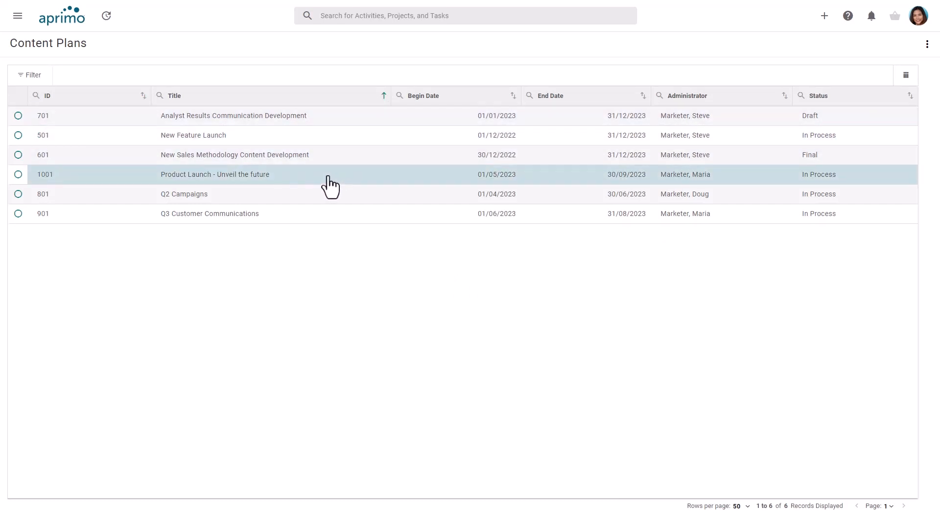
mouse_move(324, 186)
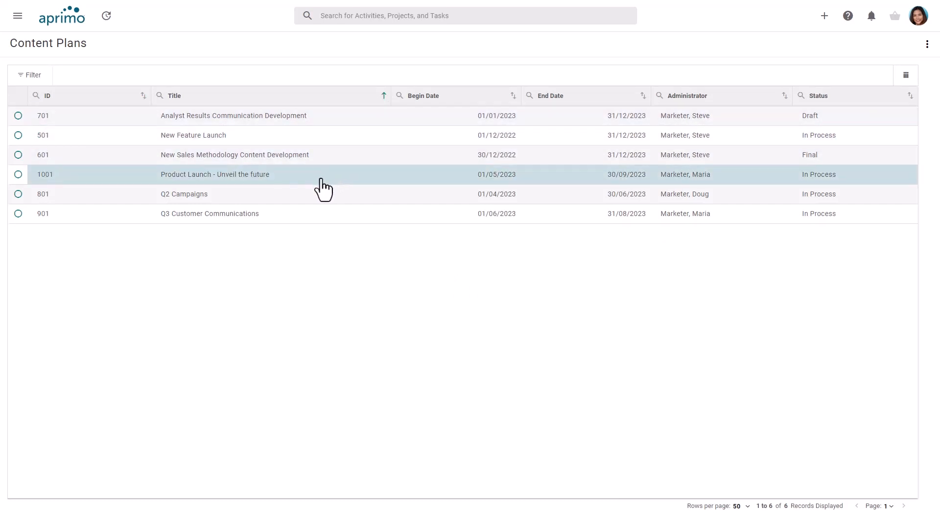
- Open the 'Product Launch - Unveil the future' plan to list its five activities
click(214, 174)
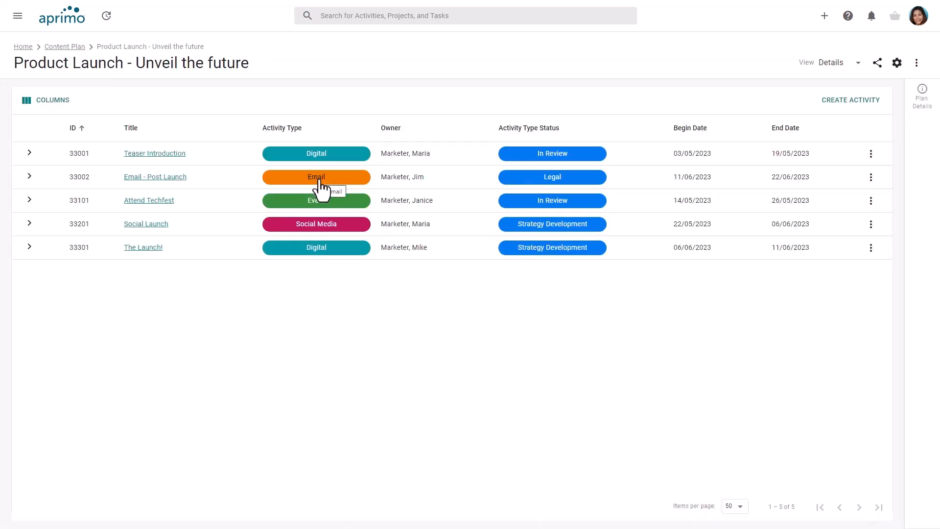
mouse_move(204, 223)
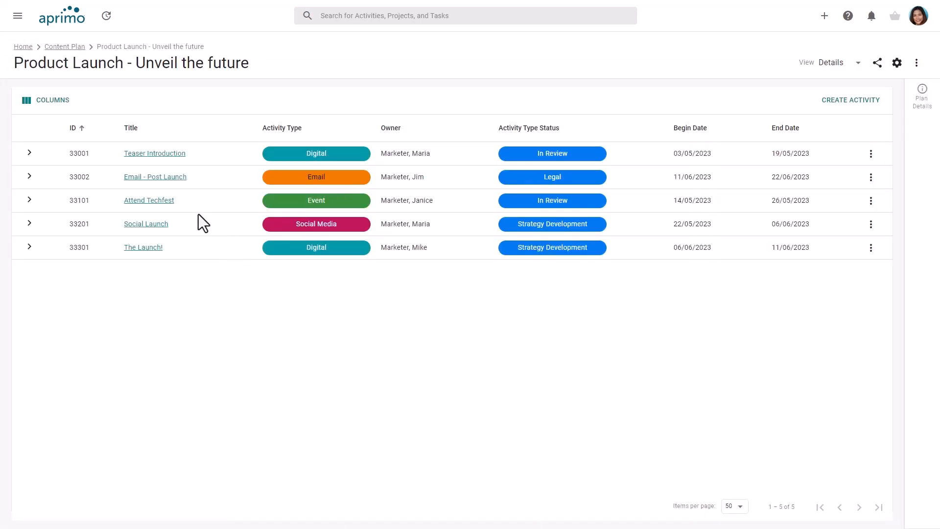
mouse_move(102, 141)
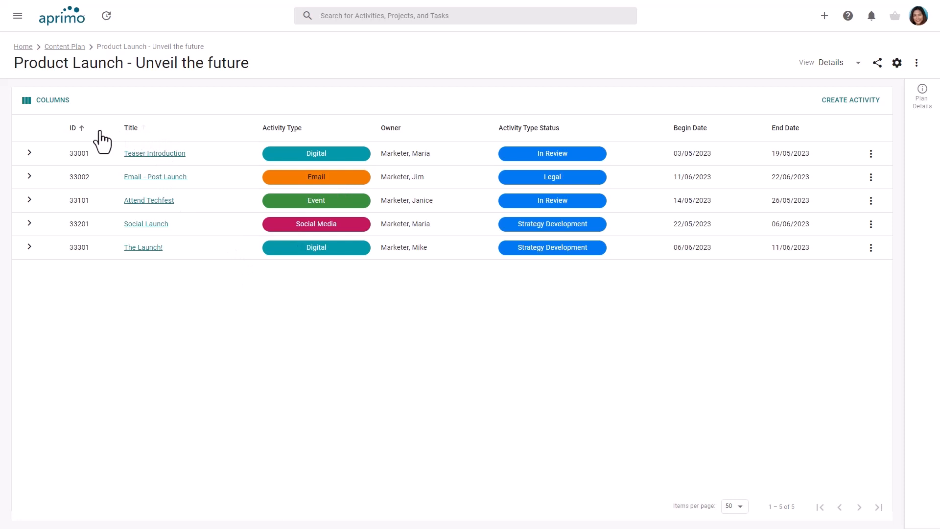
mouse_move(30, 111)
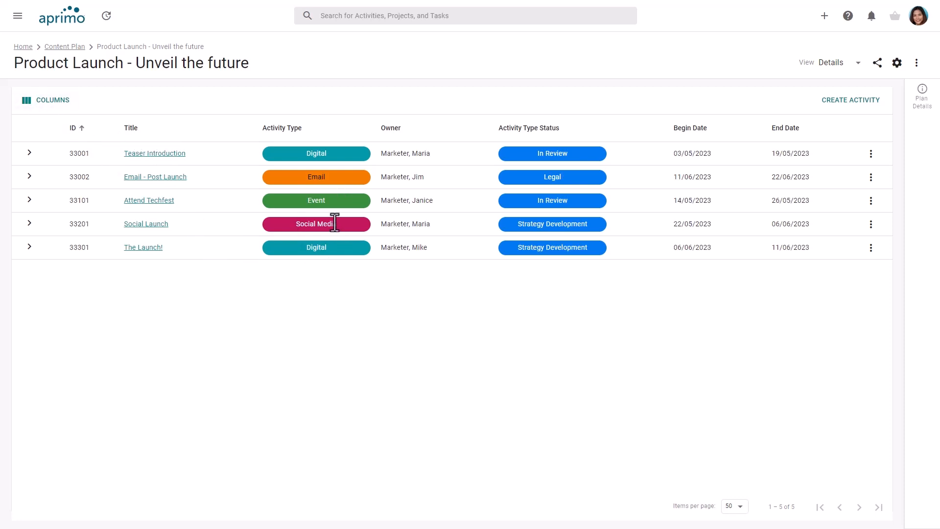
mouse_move(346, 237)
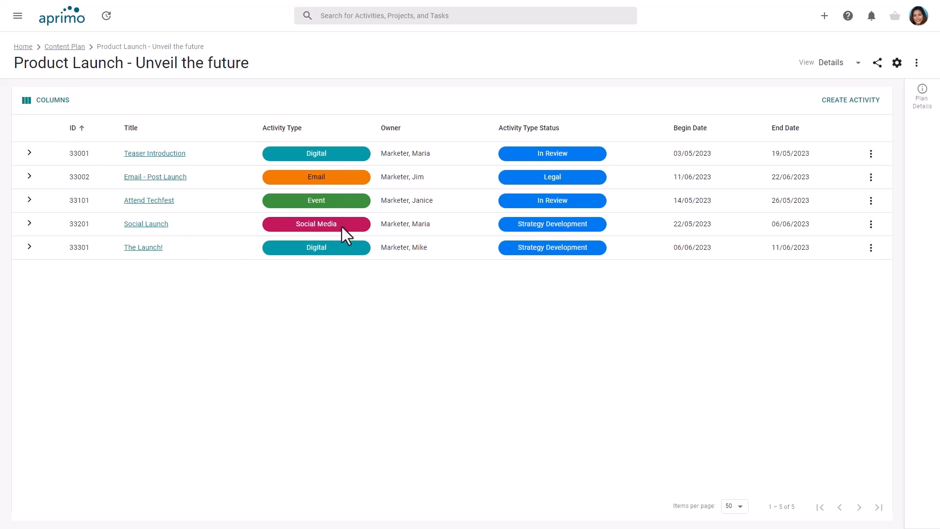
mouse_move(517, 204)
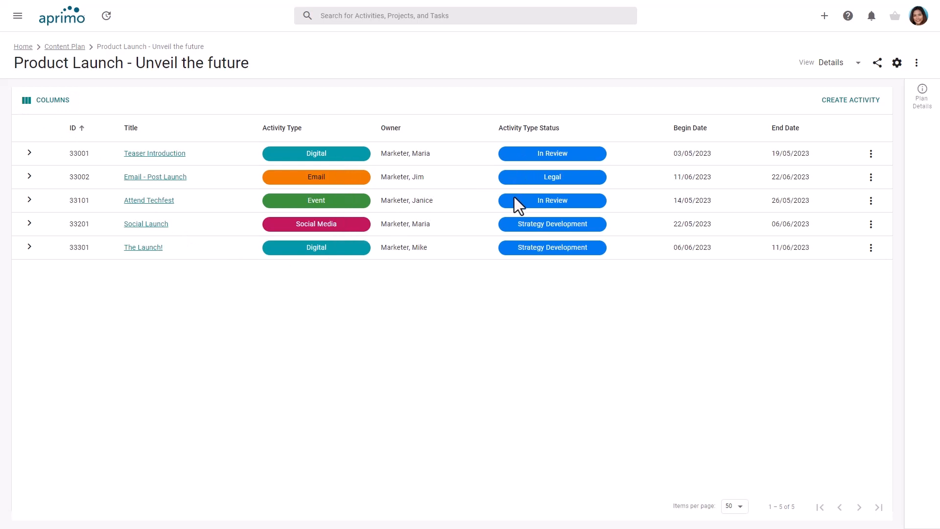
mouse_move(921, 116)
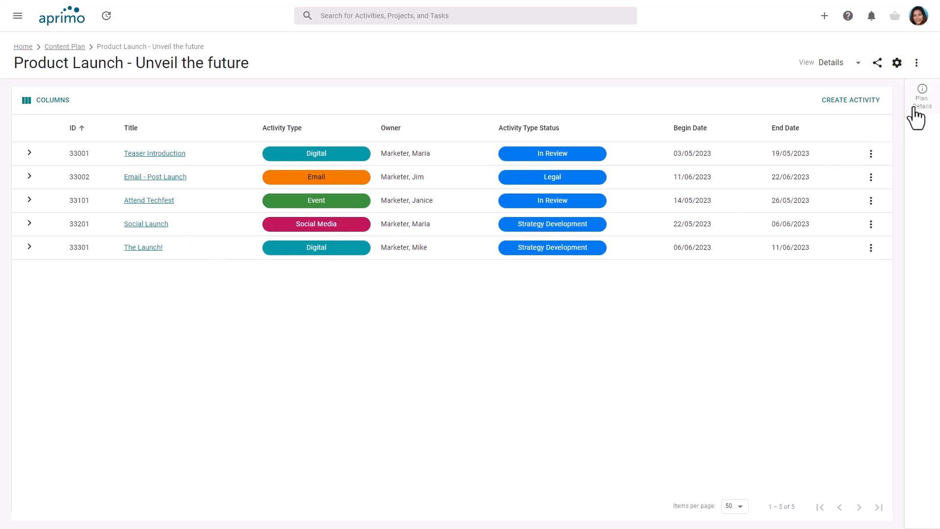
- View the Plan Details summary and open the full editable details form via Manage Details
click(922, 95)
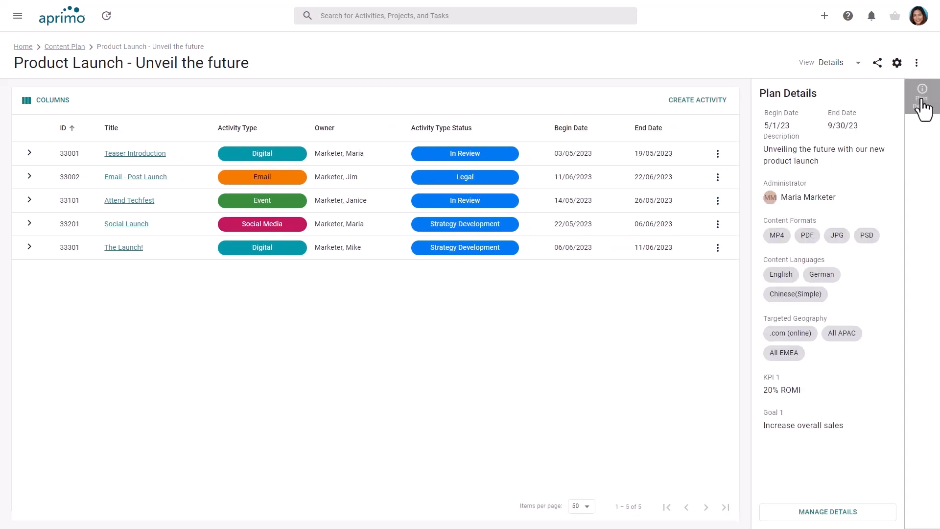
mouse_move(887, 311)
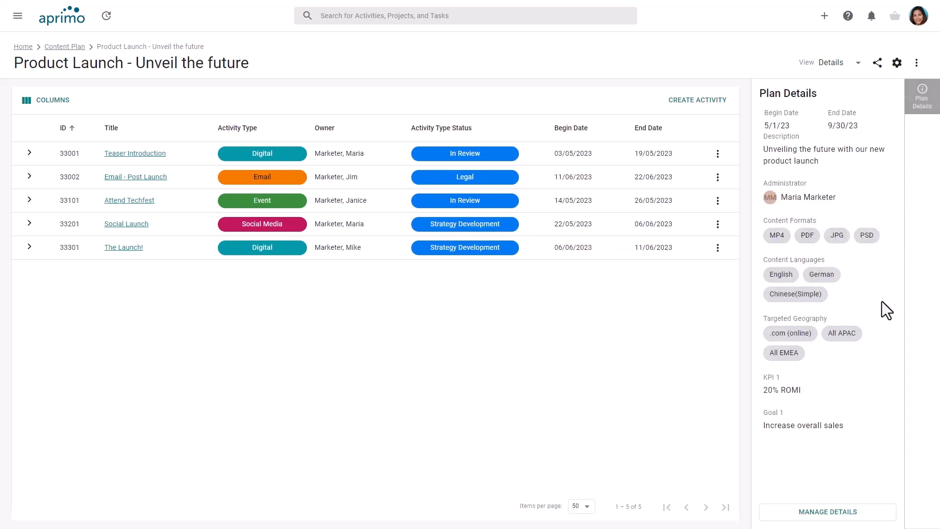
mouse_move(828, 512)
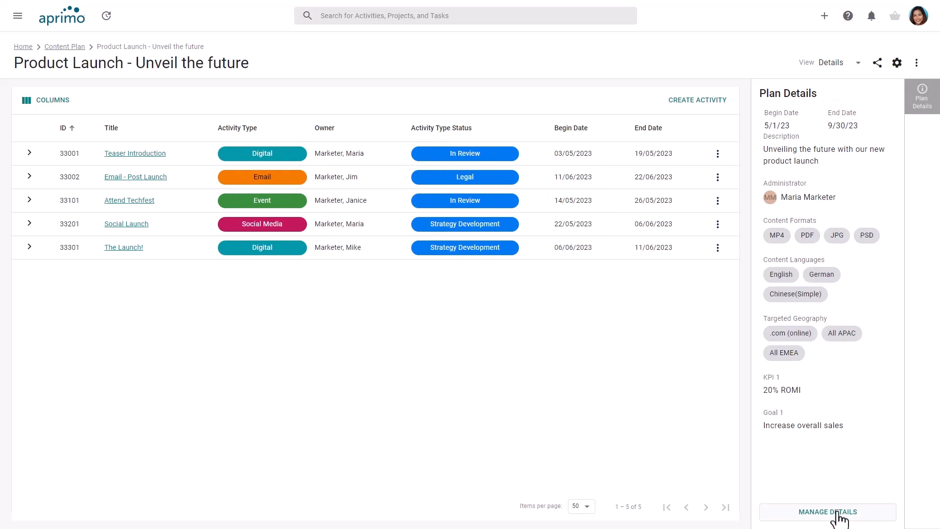
click(827, 511)
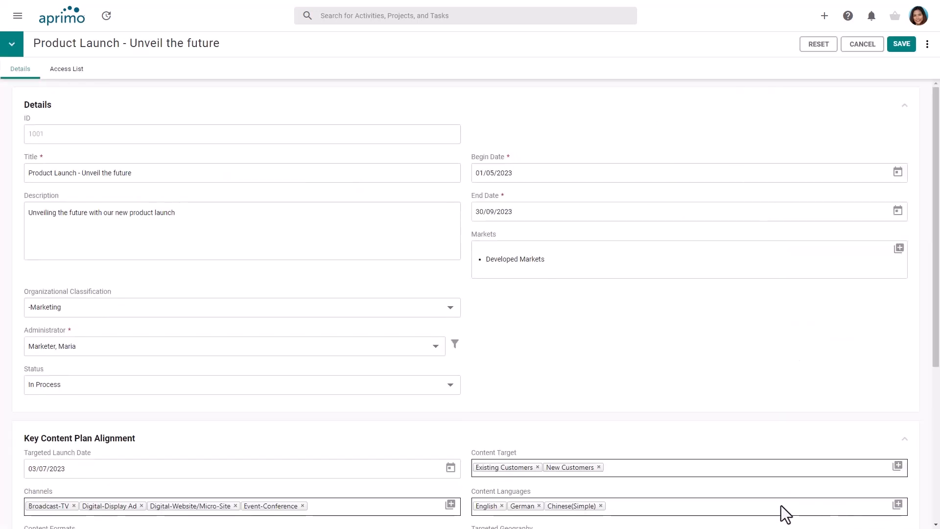
mouse_move(243, 221)
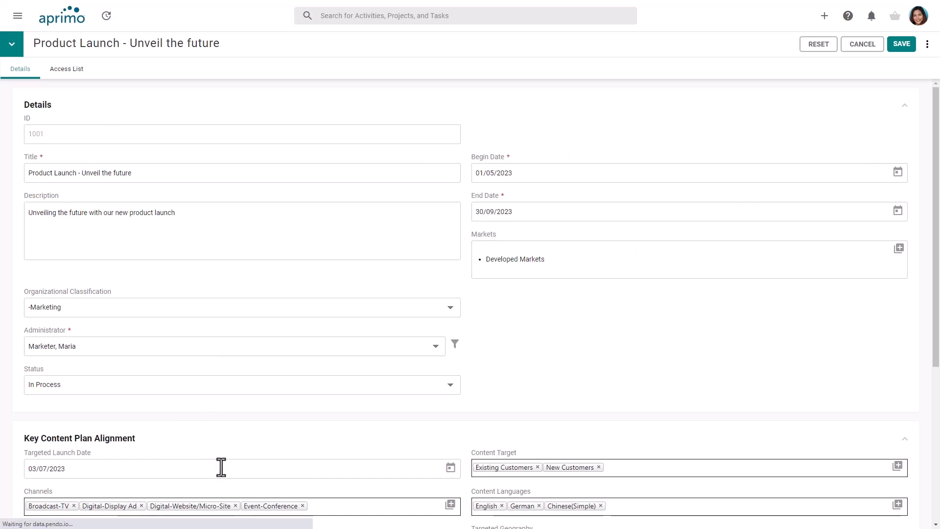
mouse_move(214, 469)
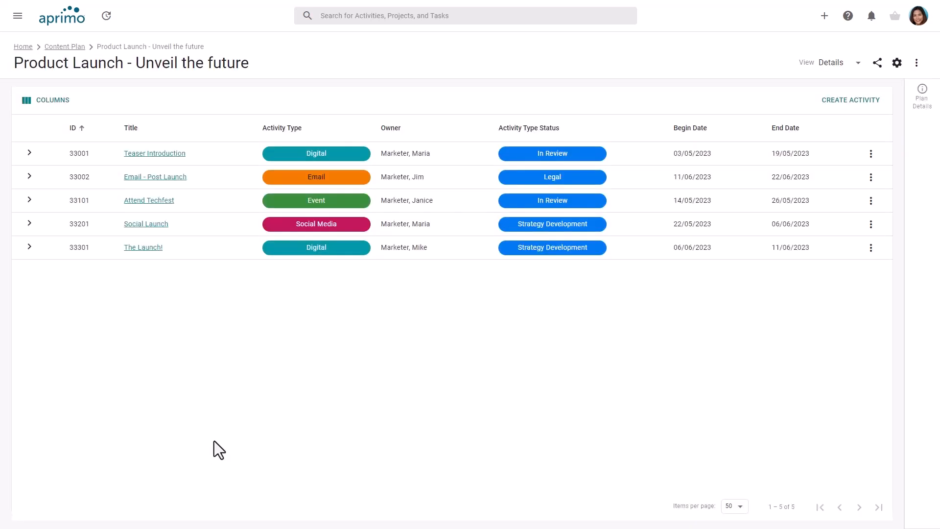
mouse_move(52, 168)
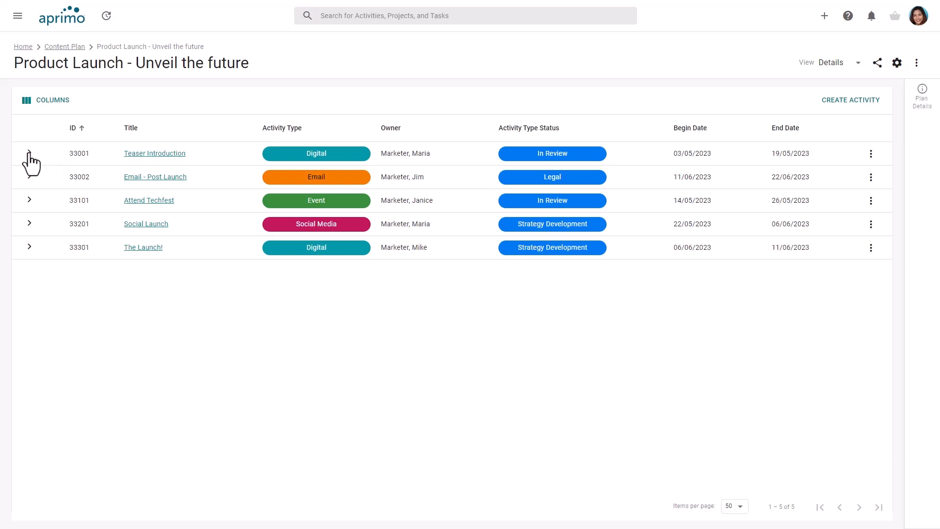
- Expand the Teaser Introduction row to show its two released assets and details
click(29, 152)
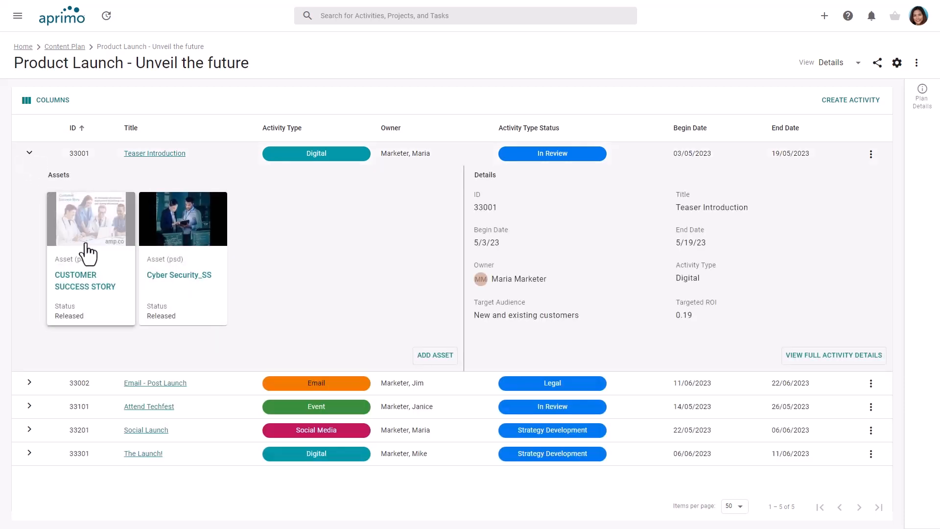
mouse_move(379, 248)
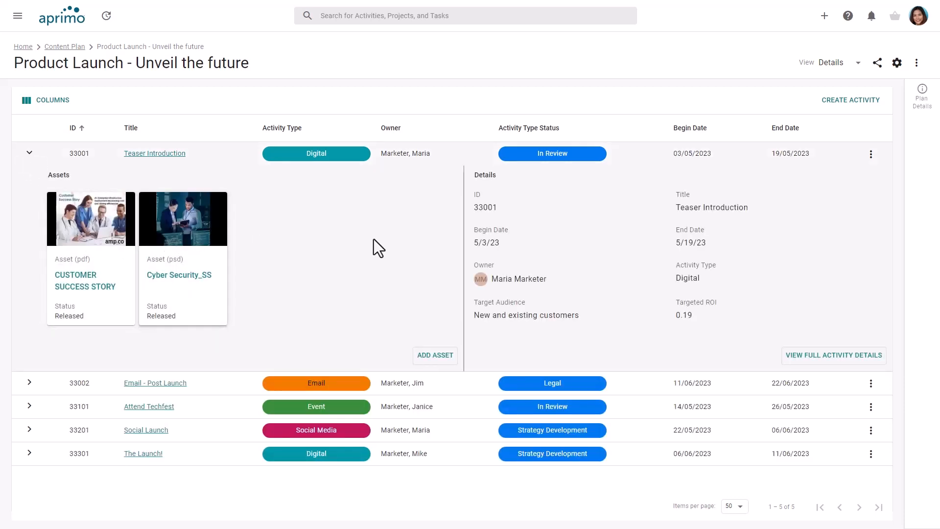
mouse_move(593, 297)
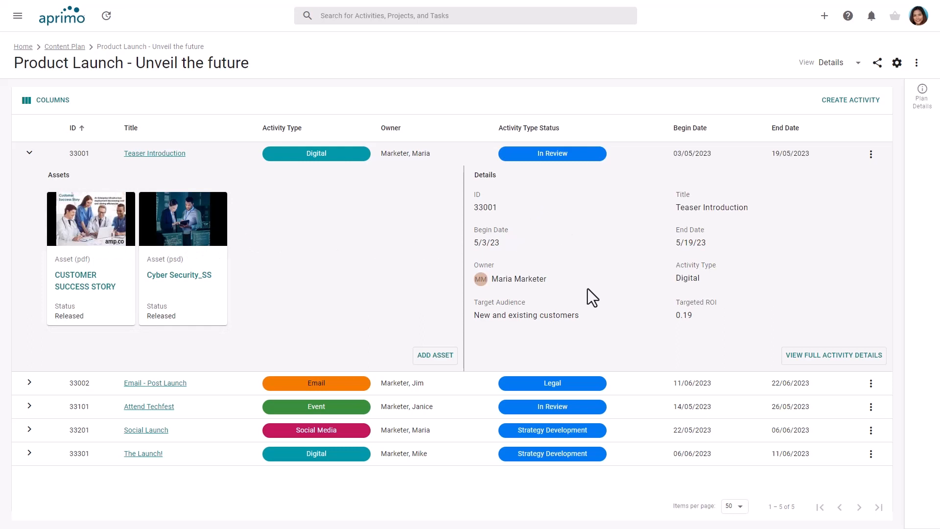
mouse_move(602, 326)
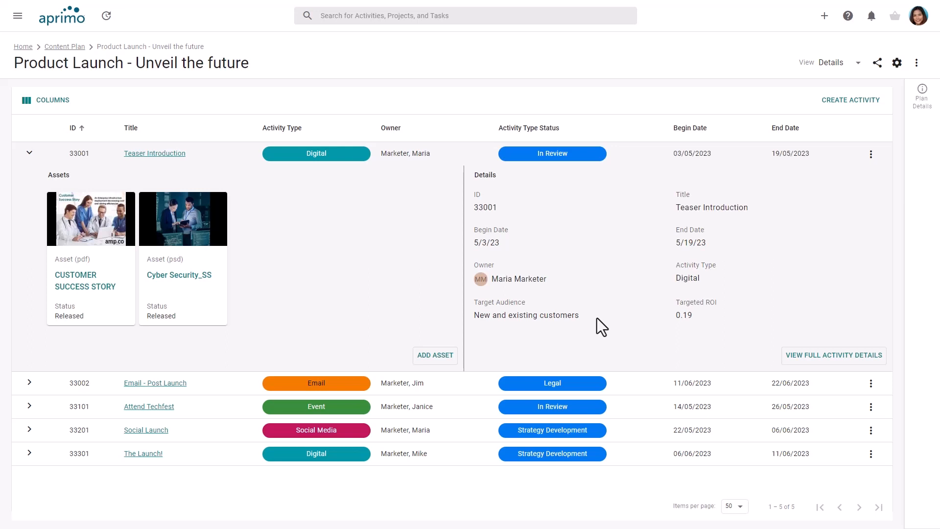
mouse_move(811, 369)
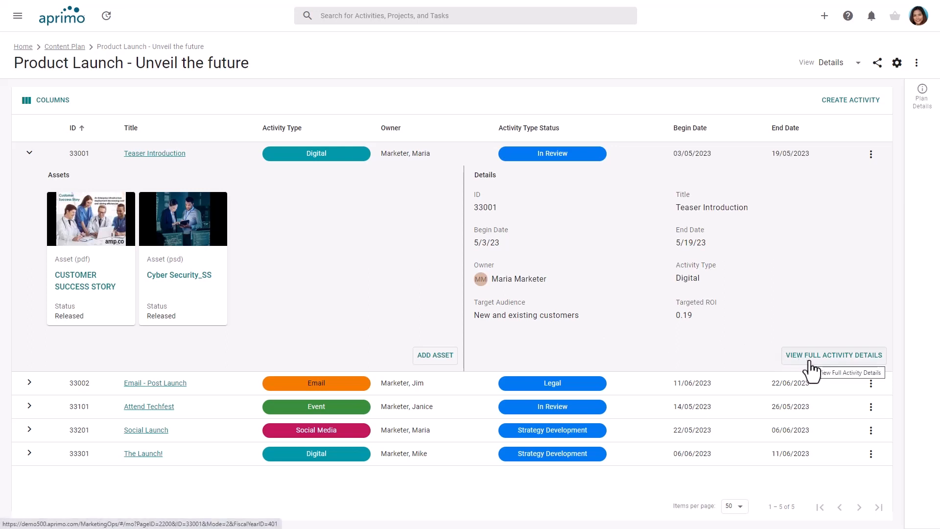
mouse_move(896, 63)
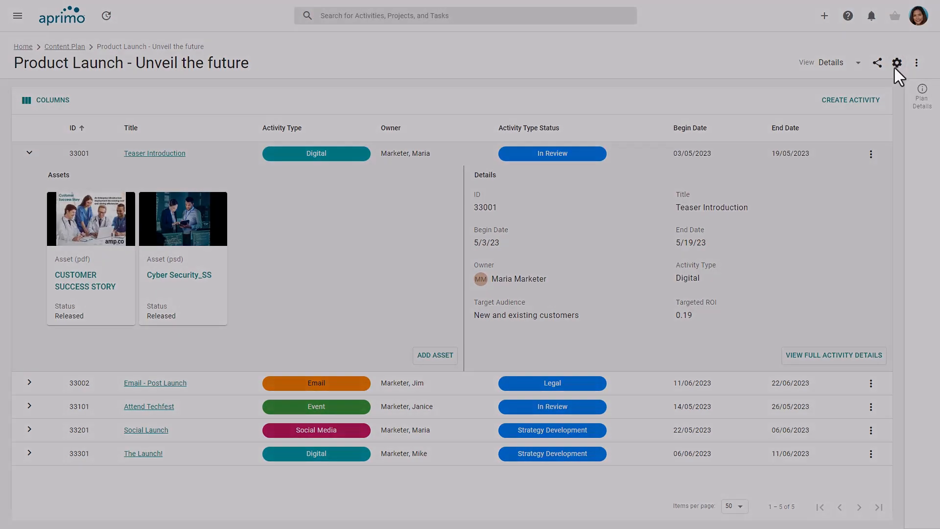
click(897, 63)
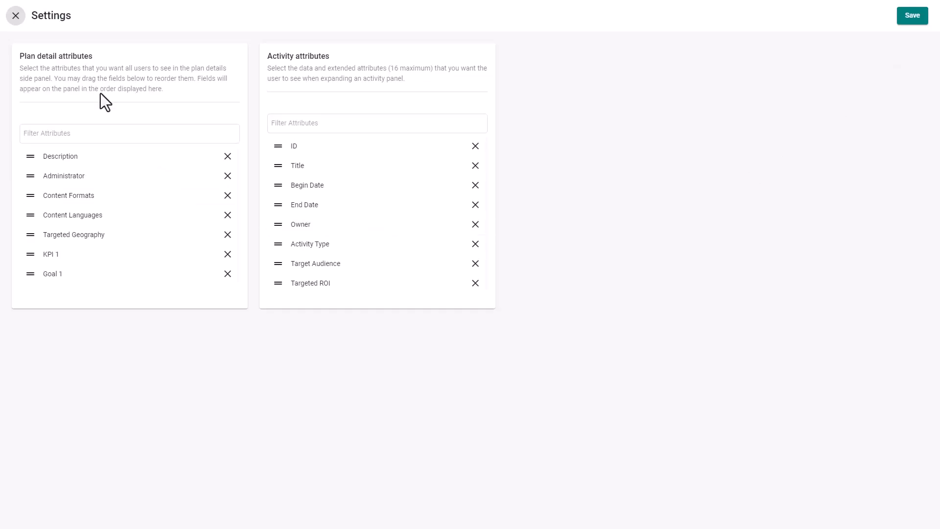
mouse_move(348, 152)
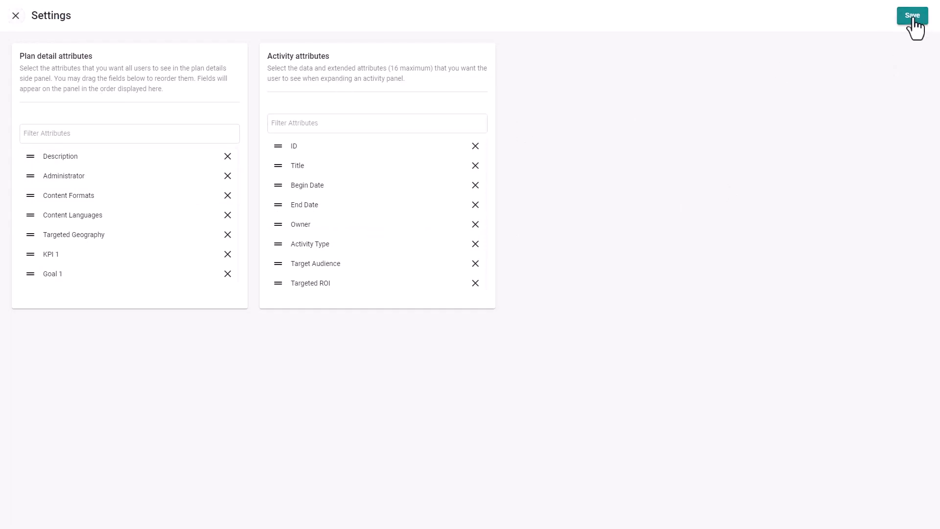
click(912, 14)
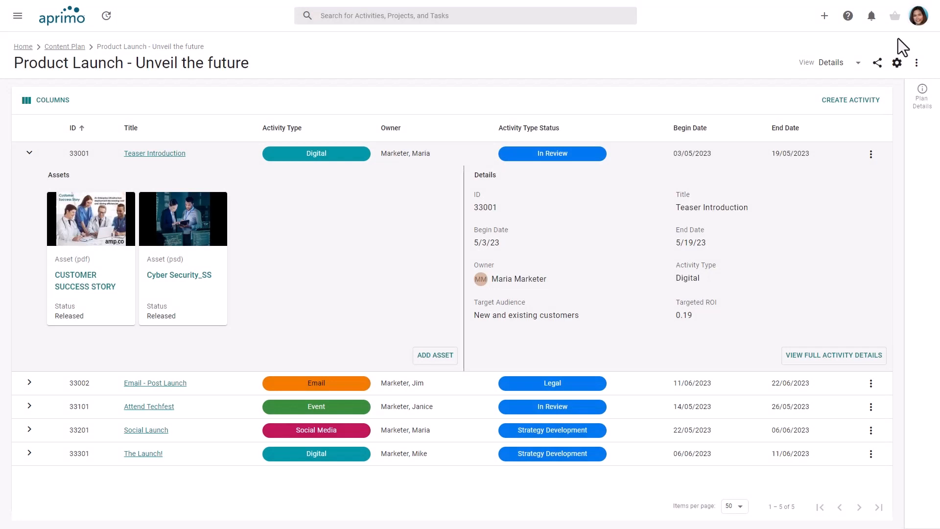
mouse_move(452, 274)
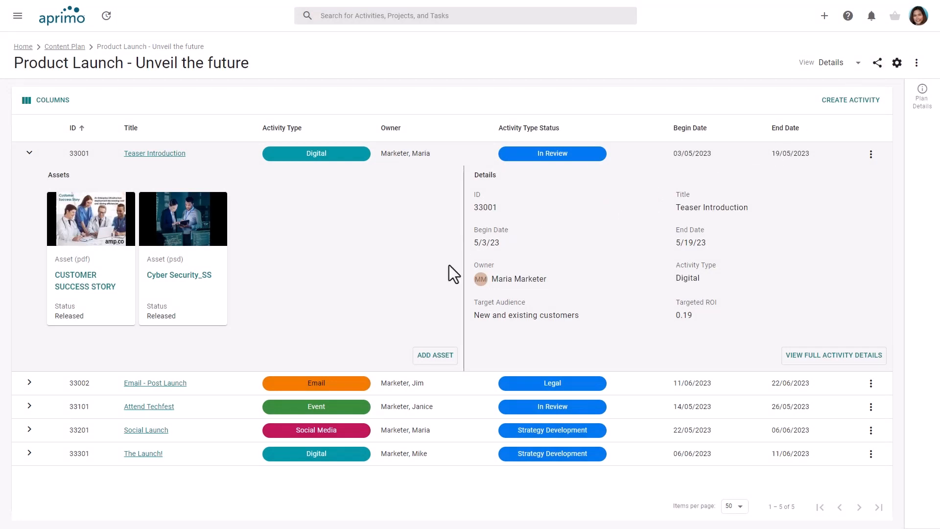
- Attach the Customer Engagement Guide PDF from the DAM to Teaser Introduction as a Template asset
click(434, 355)
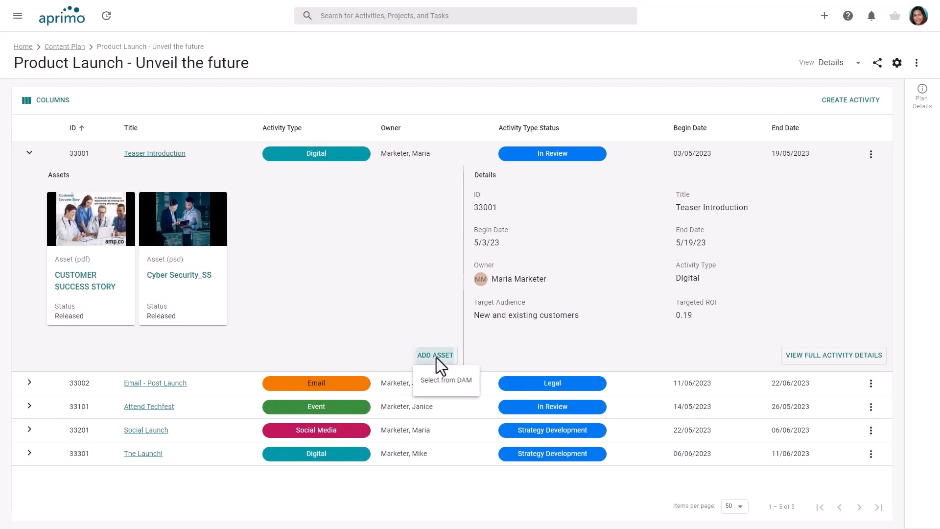
click(446, 380)
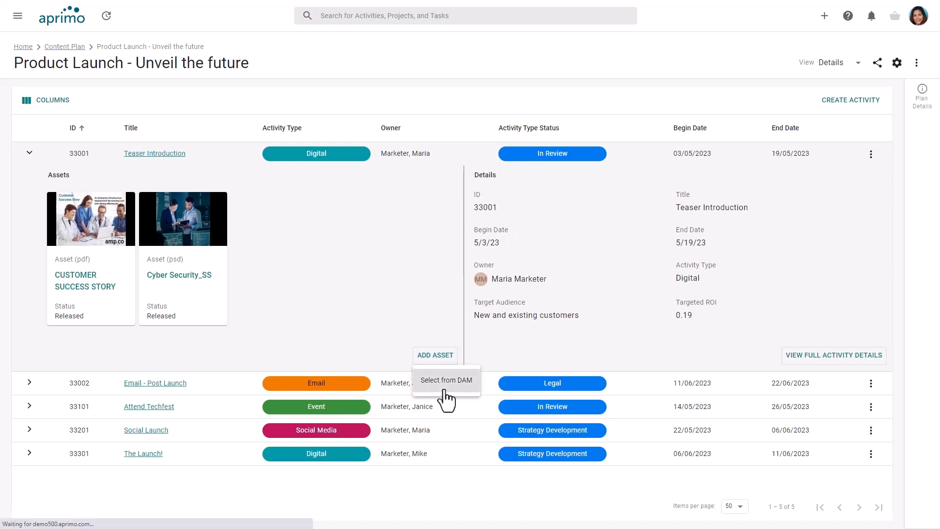
click(446, 380)
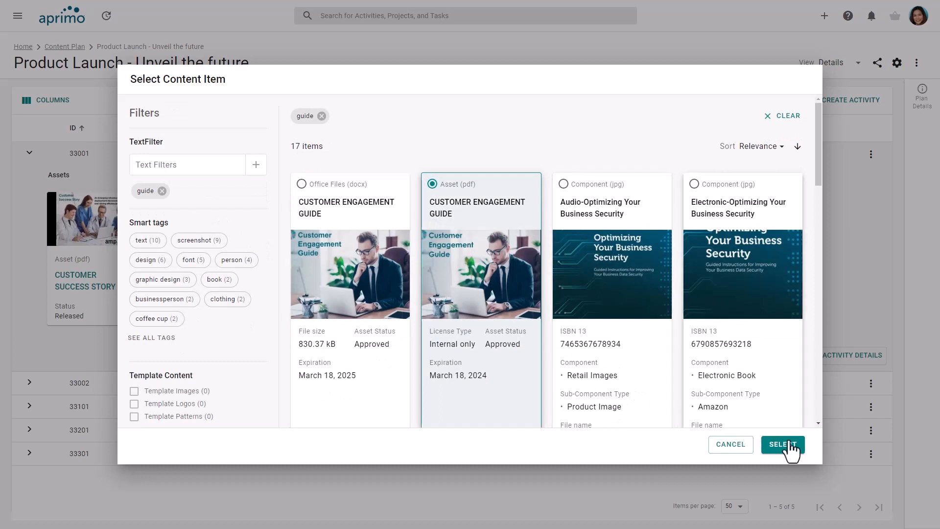
click(782, 444)
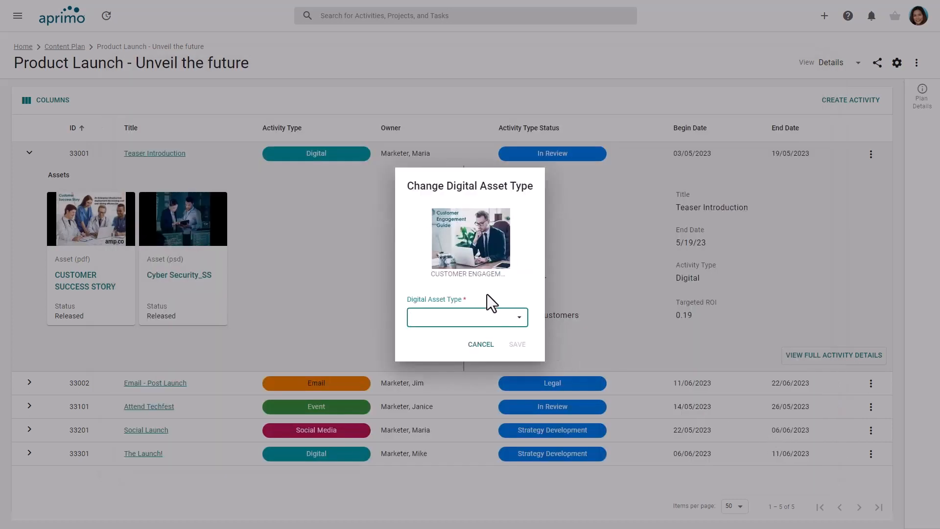
text(tem)
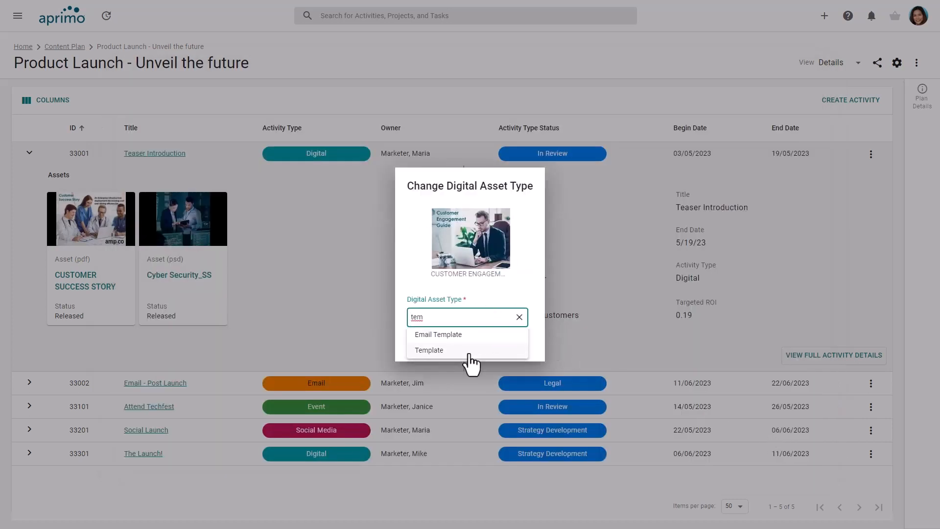
click(430, 350)
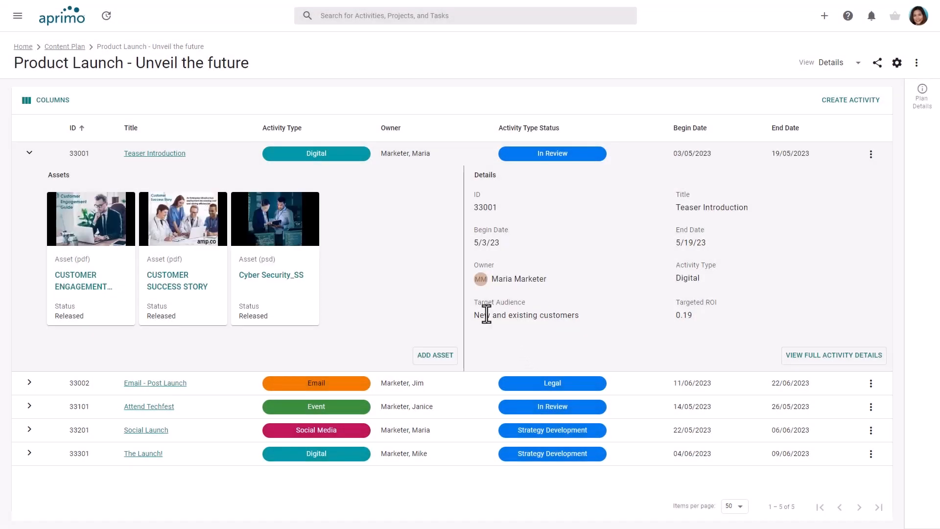
- Collapse Teaser Introduction and review the plan as a timeline at one-month and three-month spans
click(29, 153)
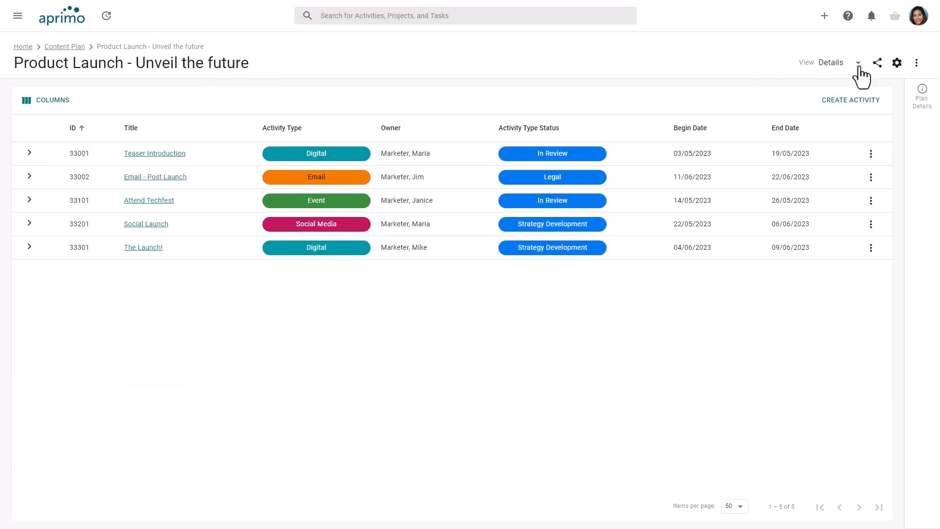
click(858, 63)
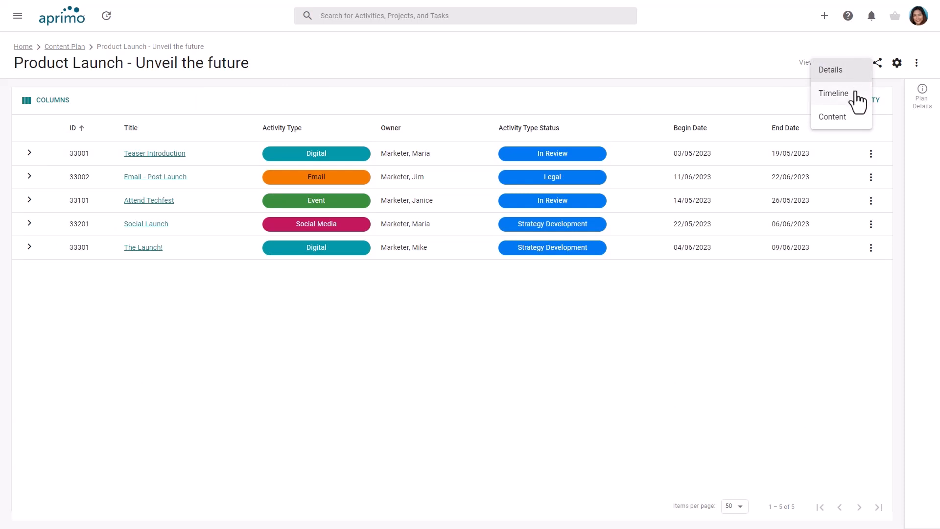
click(832, 93)
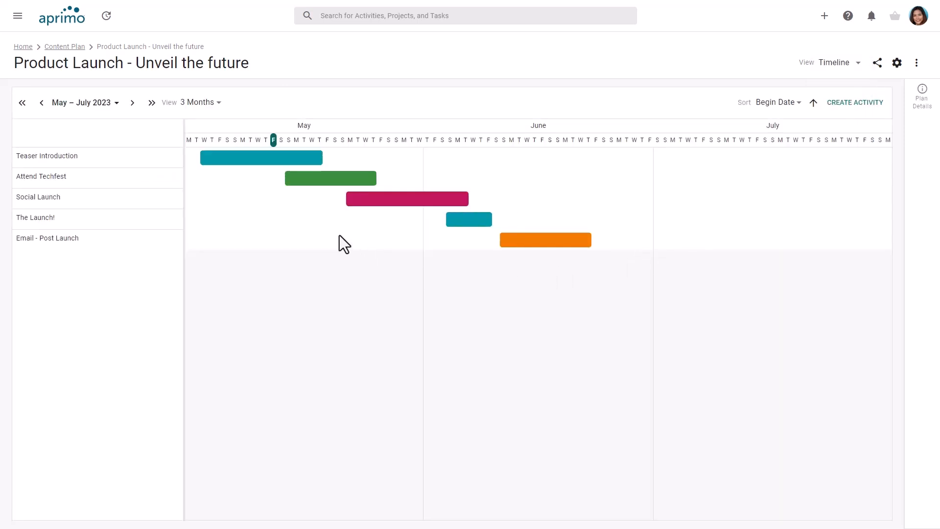
mouse_move(219, 110)
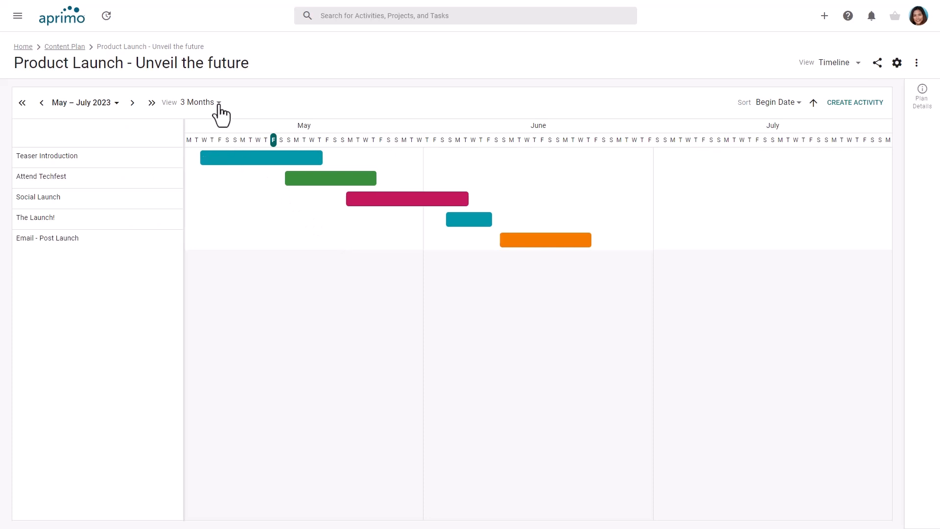
click(199, 102)
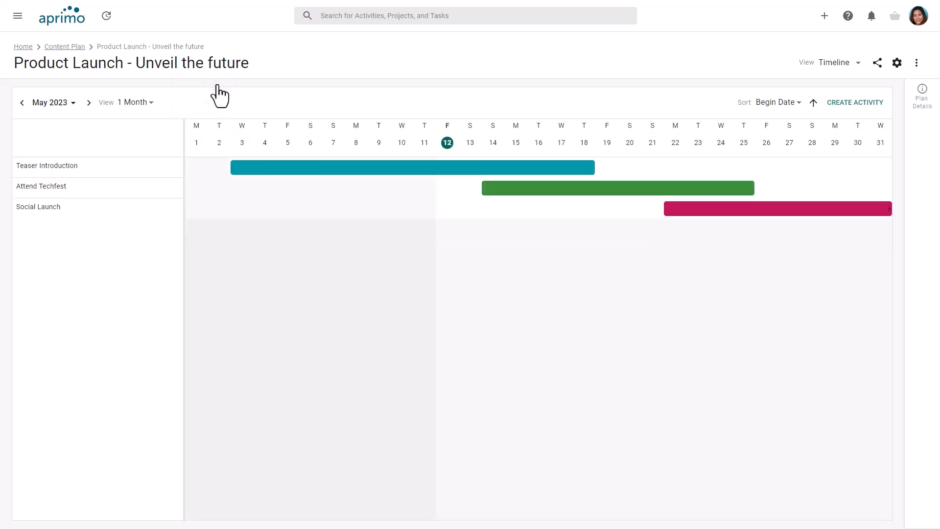
mouse_move(154, 113)
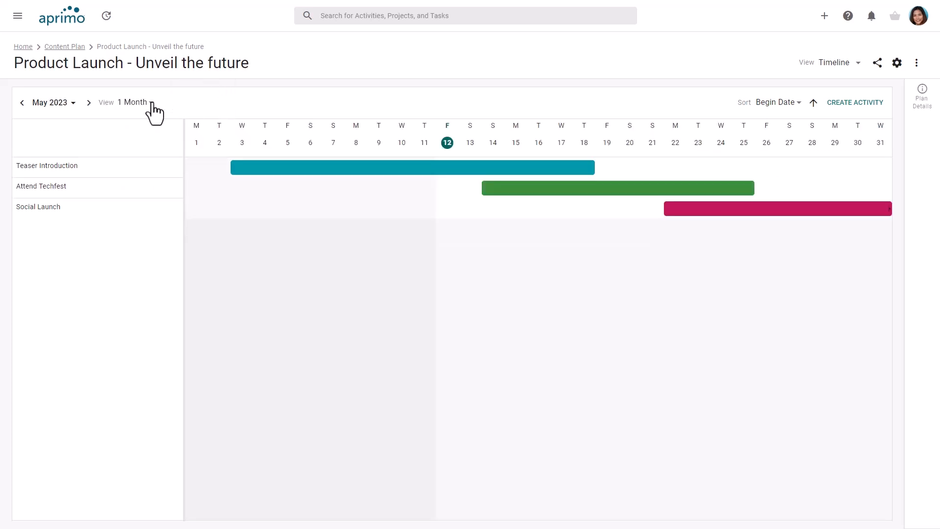
click(133, 102)
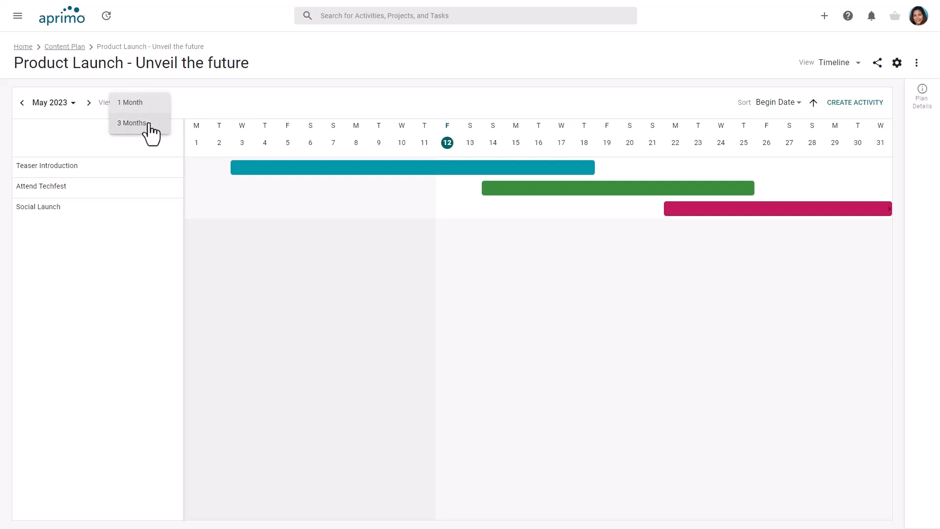
click(132, 123)
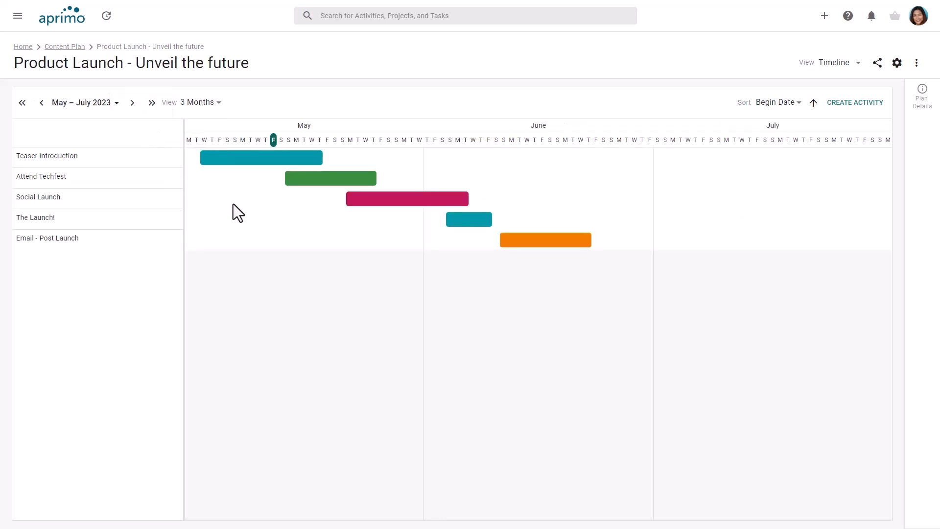
mouse_move(349, 215)
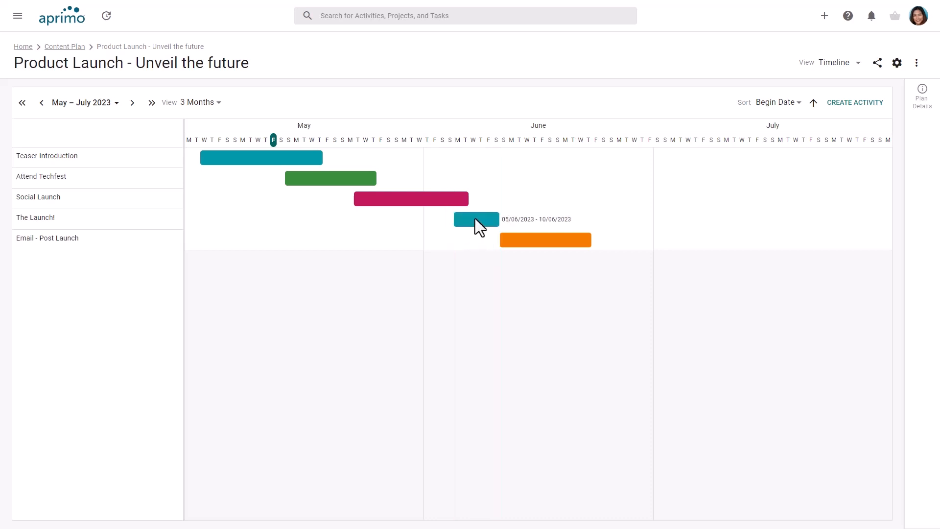
mouse_move(856, 101)
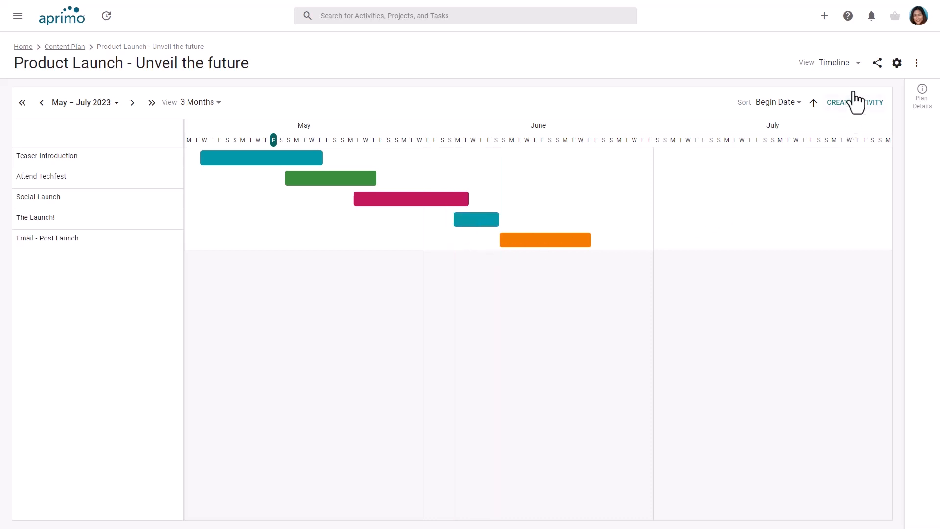
- Return the plan from the timeline view to the Details activity list
click(834, 63)
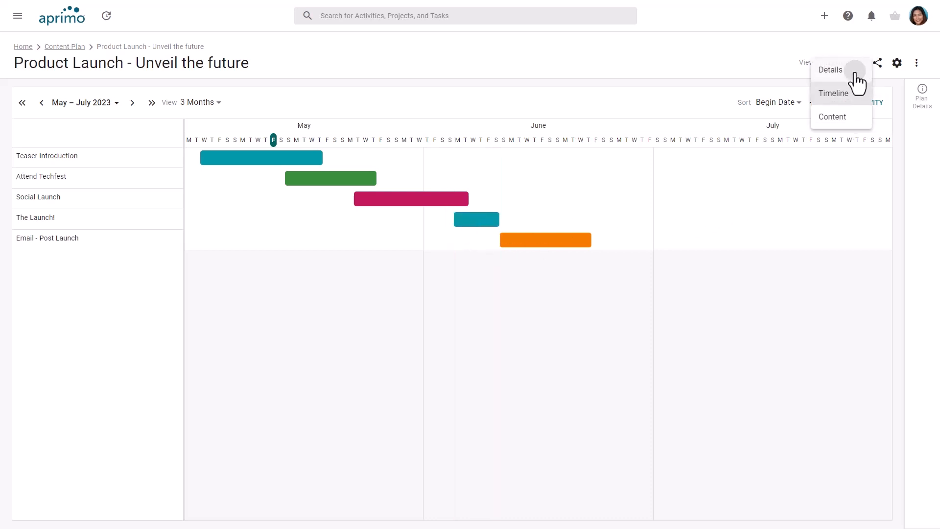
click(830, 70)
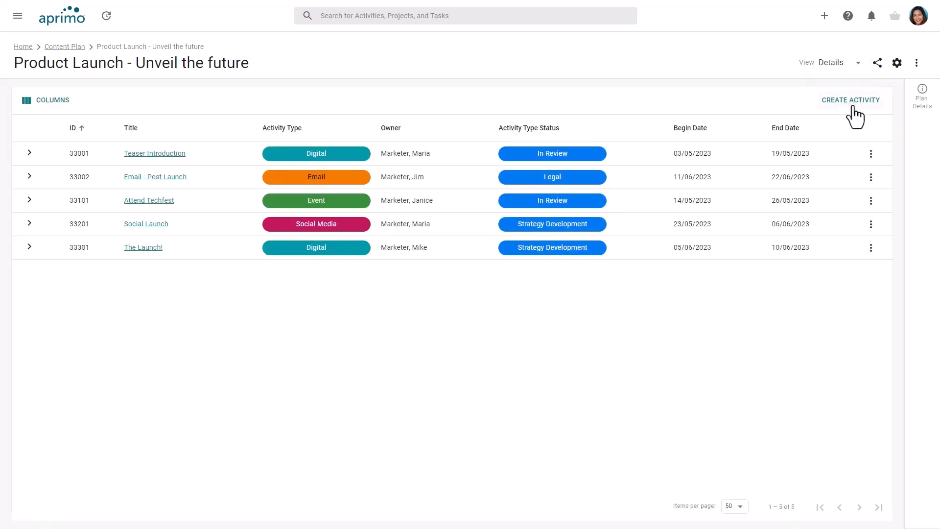
- Create a new activity 'Email - Pre Launch' owned by Maria, type Email, status Draft
click(851, 100)
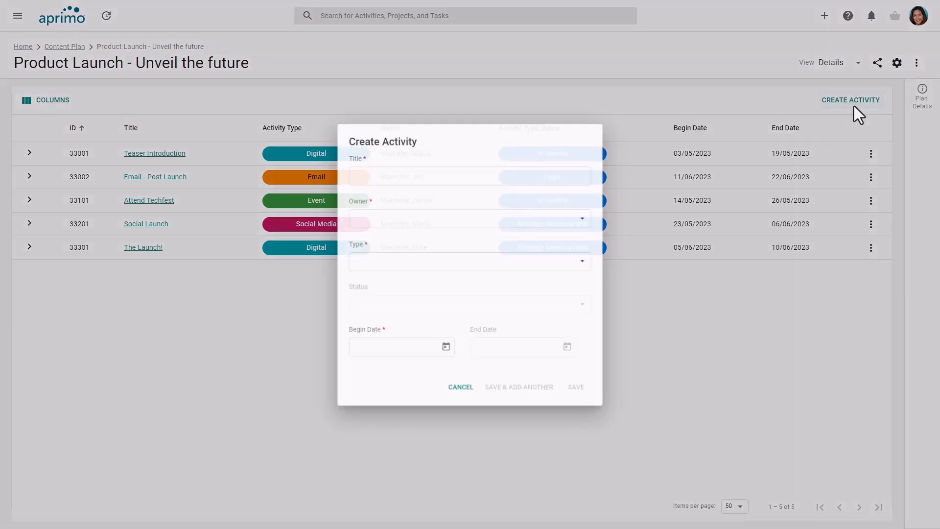
text(Email)
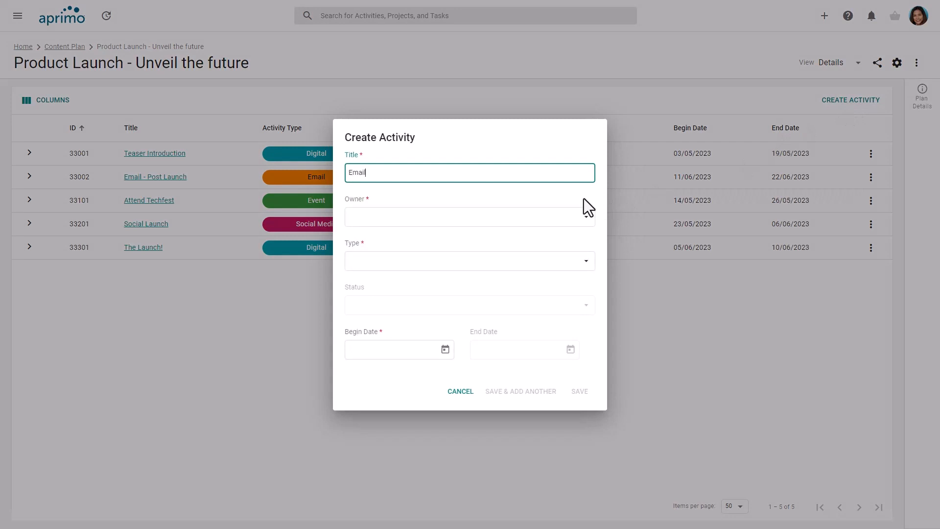
text(- Pre Launch)
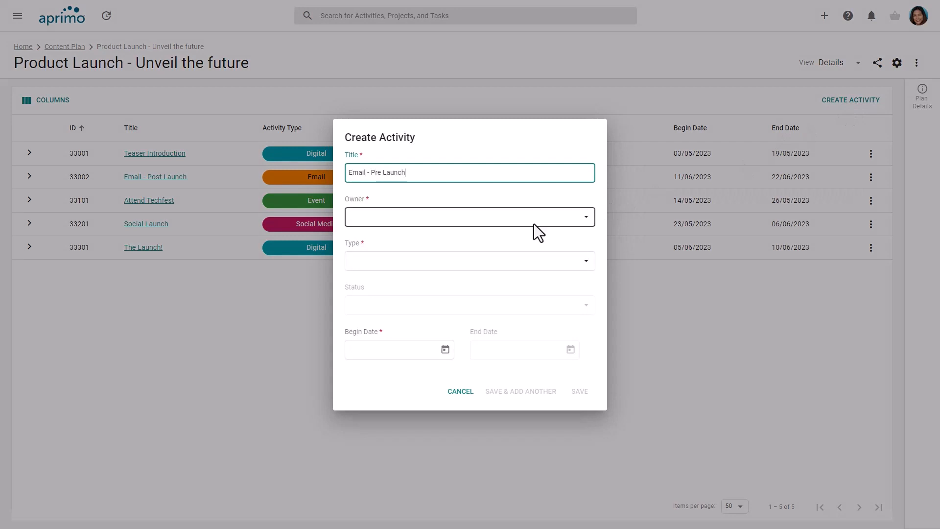
text(Maria)
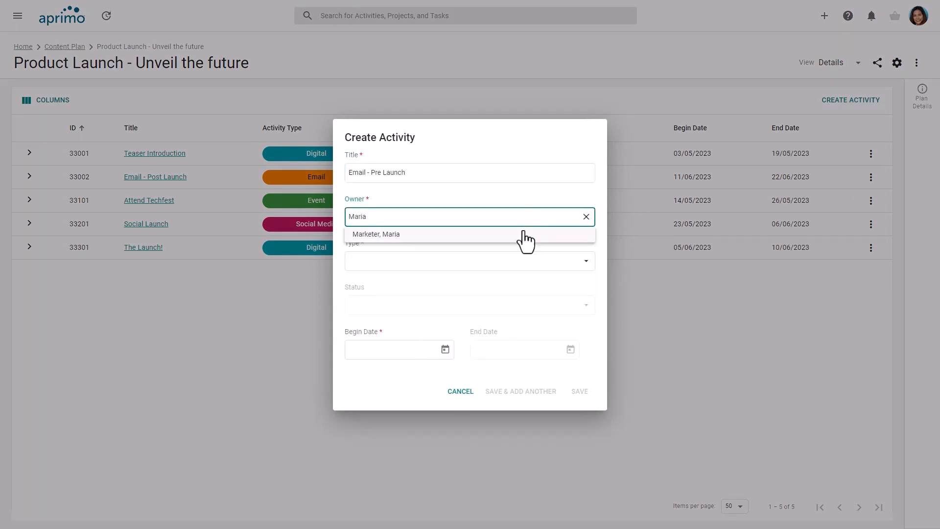
click(376, 234)
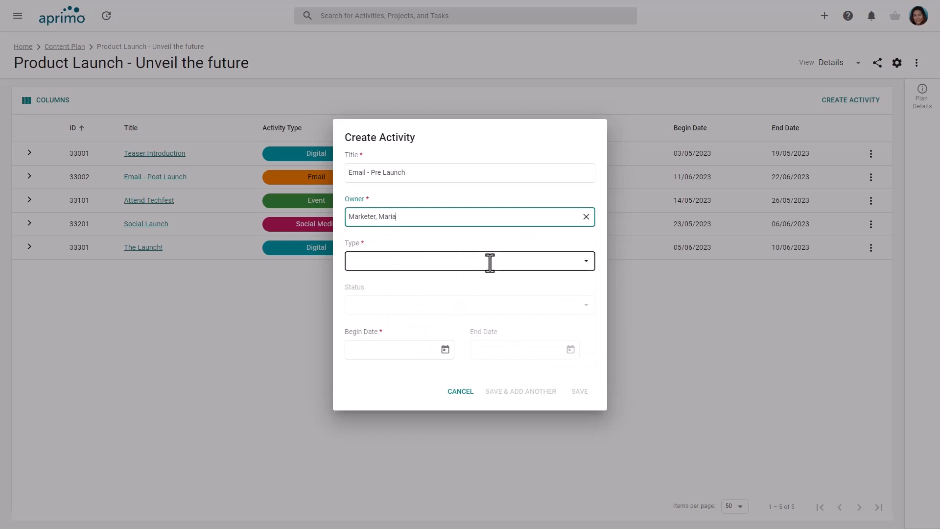
click(470, 260)
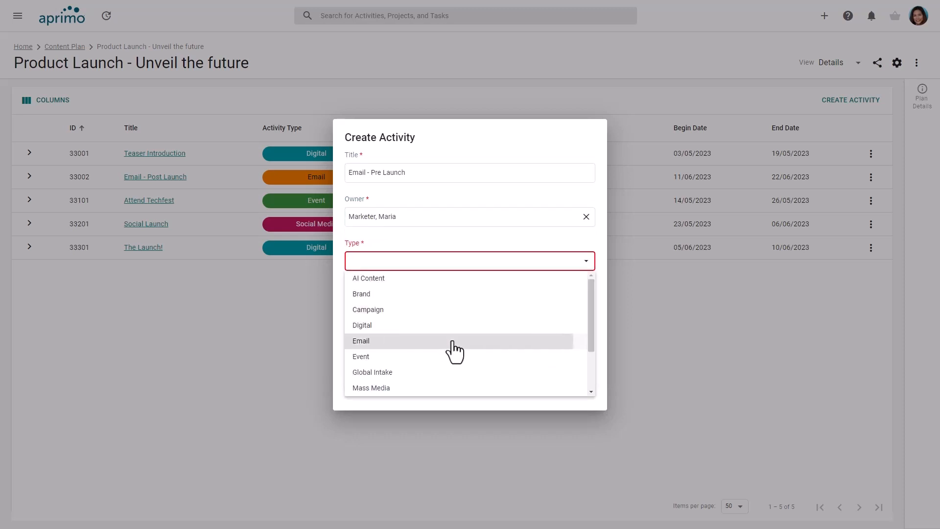
click(361, 341)
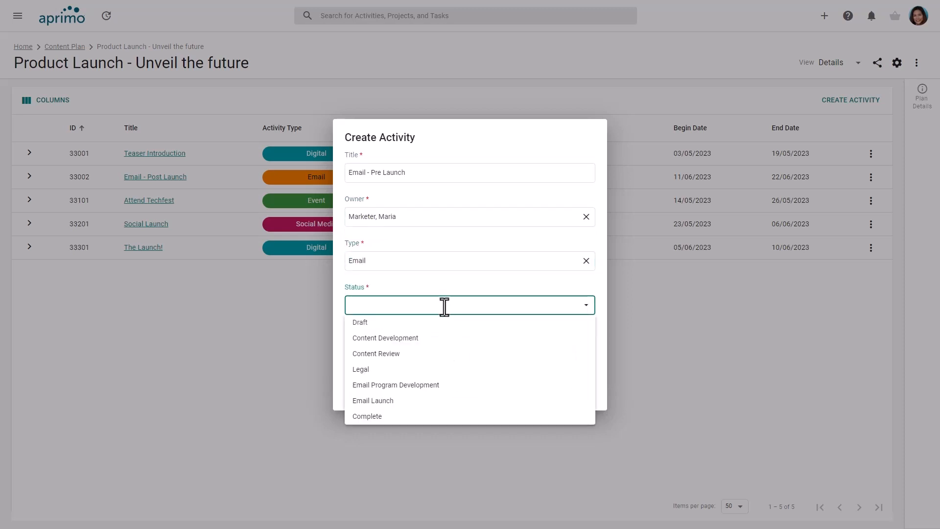
click(360, 323)
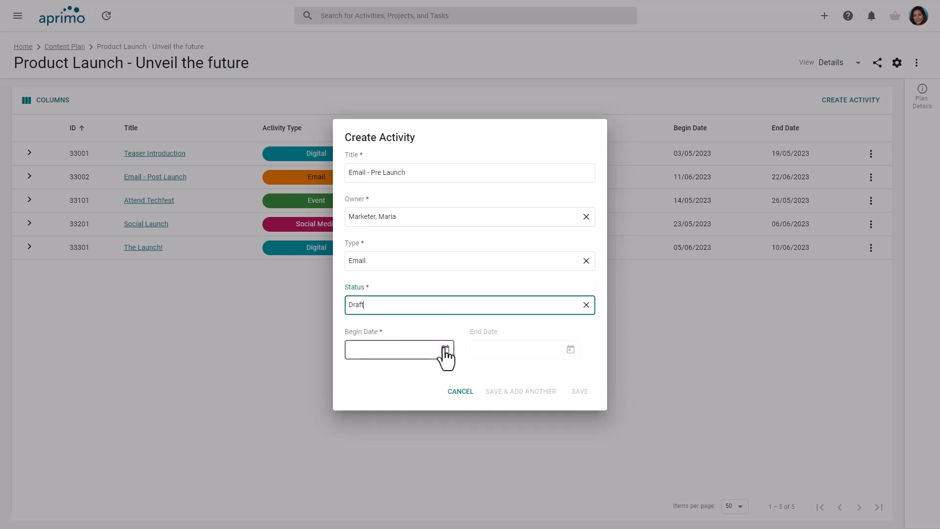
- Set the activity to run 12 May to 26 May 2023 and save it
click(445, 349)
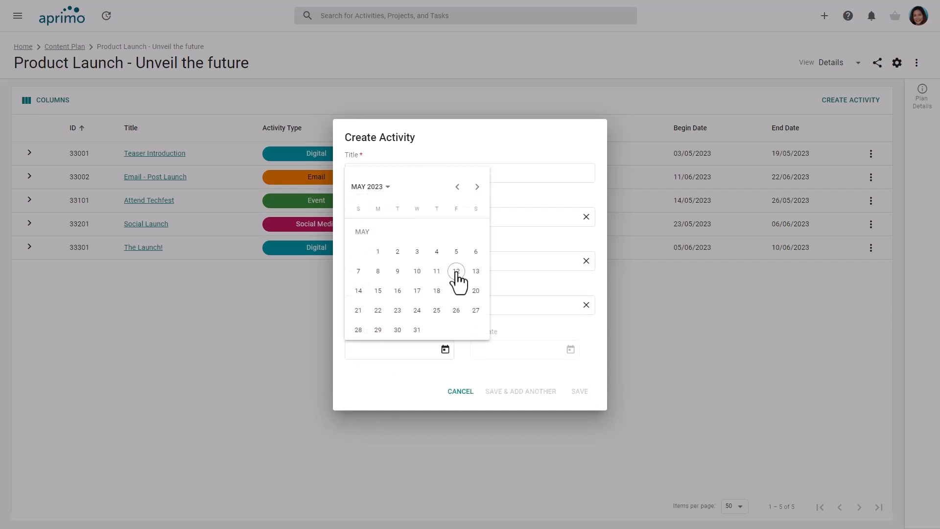
click(455, 271)
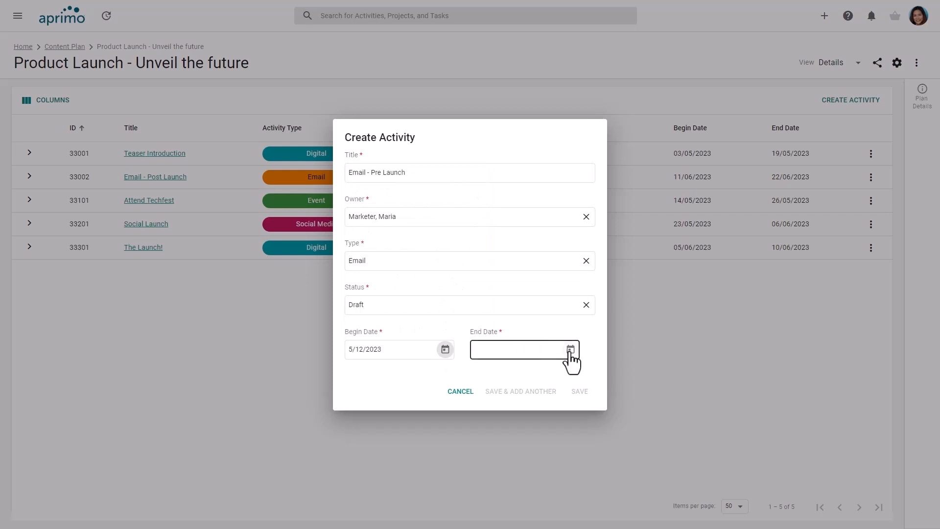
click(570, 349)
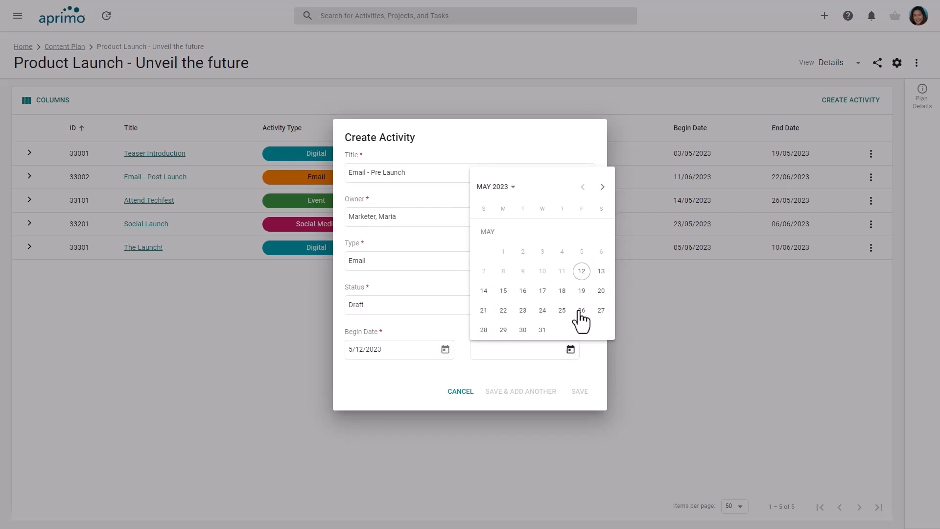
click(581, 311)
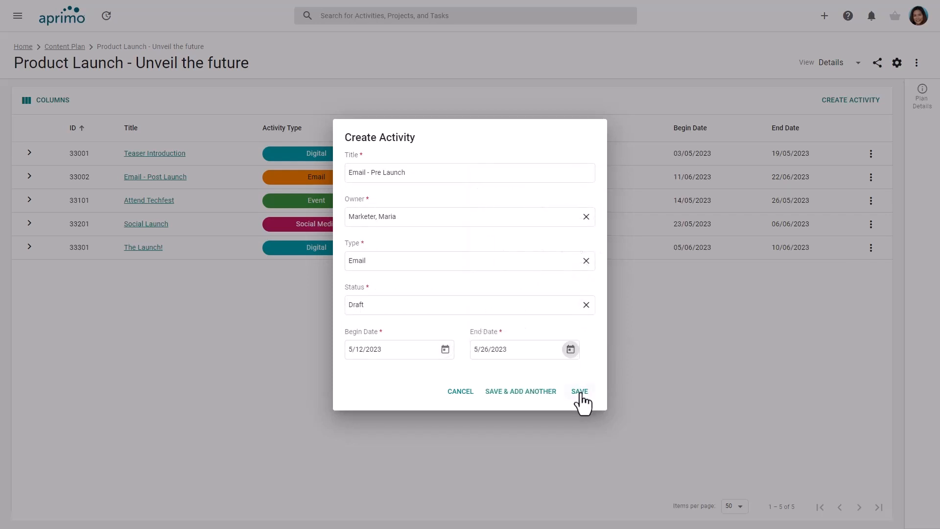
click(578, 391)
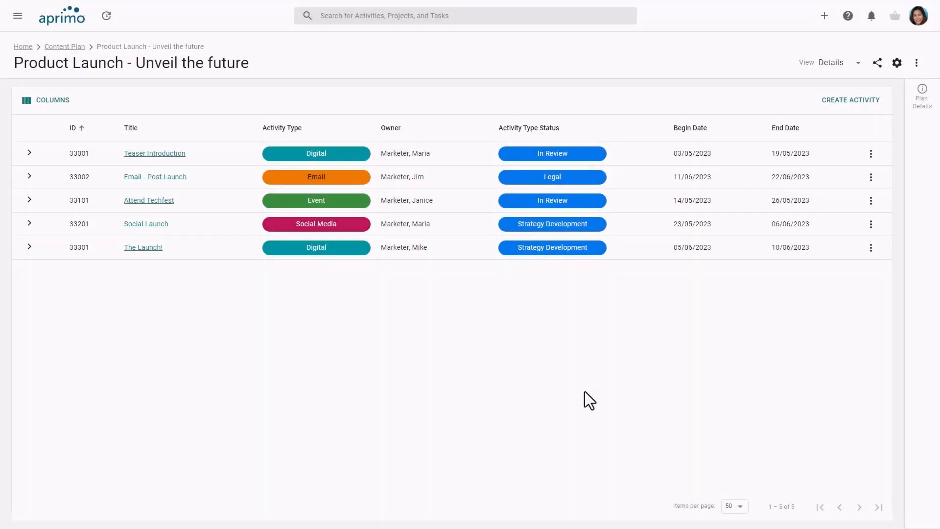
- Show the row actions (Remove activity from plan, Run business rules) for Email - Pre Launch, activity 33401
click(850, 100)
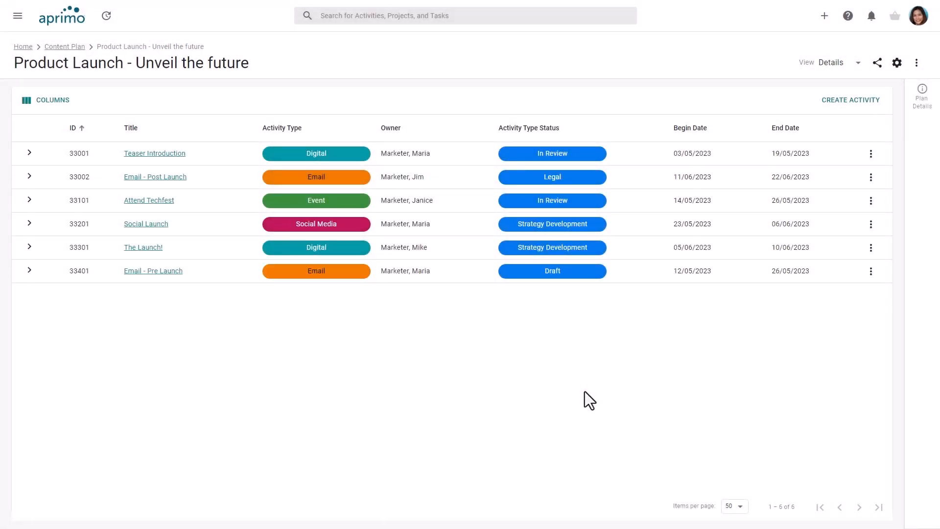
mouse_move(353, 312)
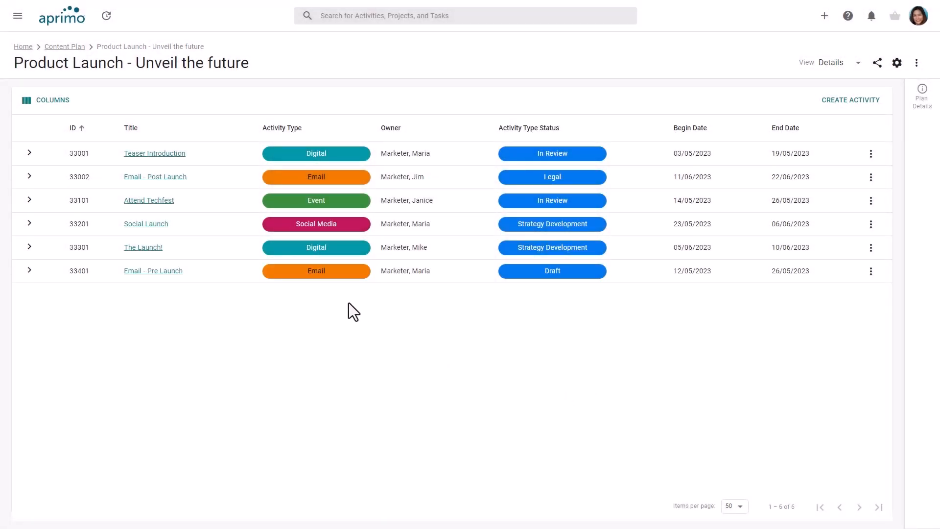
mouse_move(347, 278)
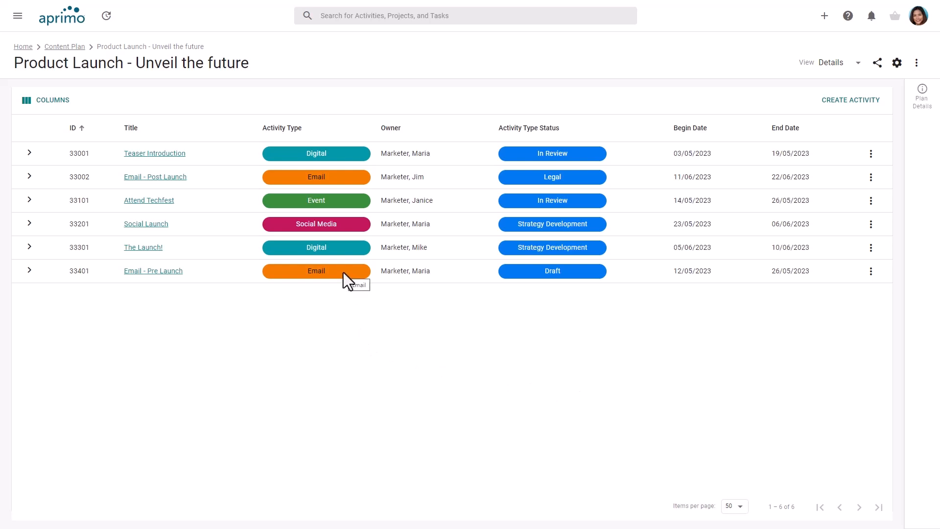
mouse_move(349, 279)
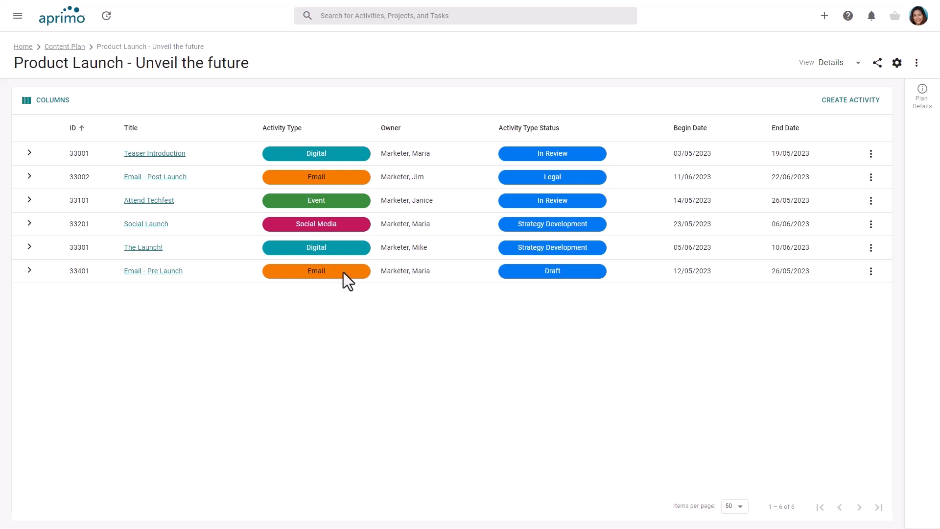
mouse_move(346, 277)
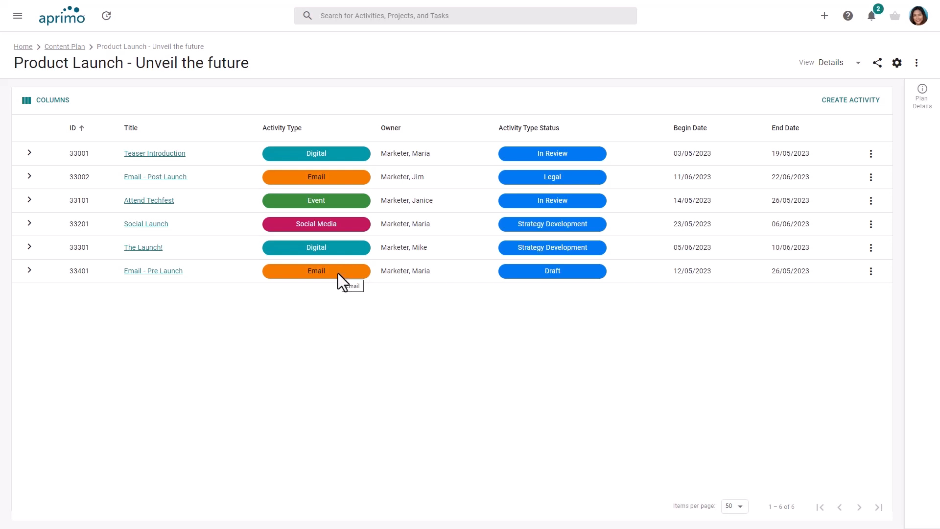
mouse_move(870, 282)
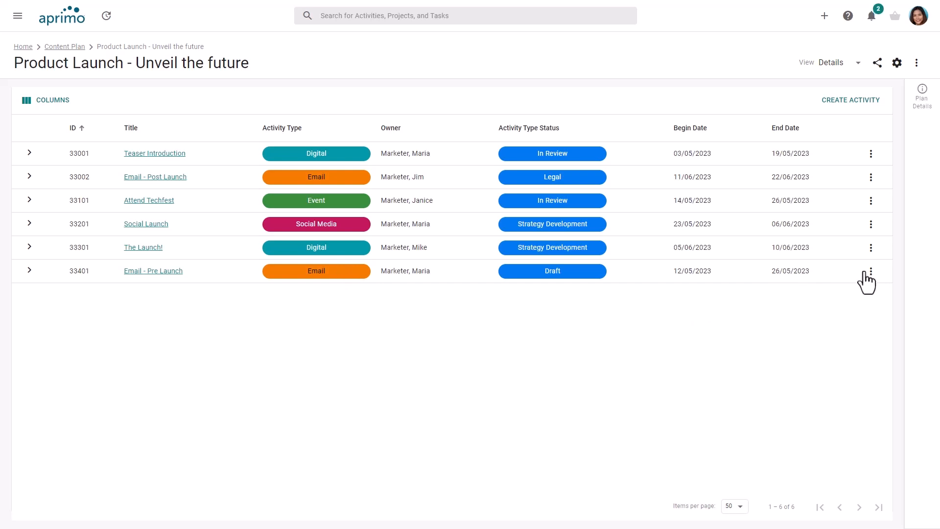
click(871, 270)
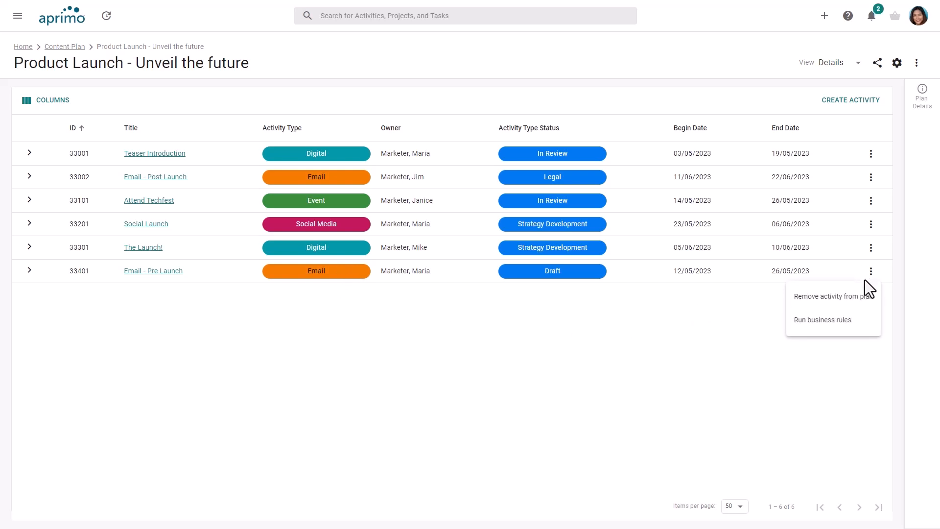
mouse_move(864, 329)
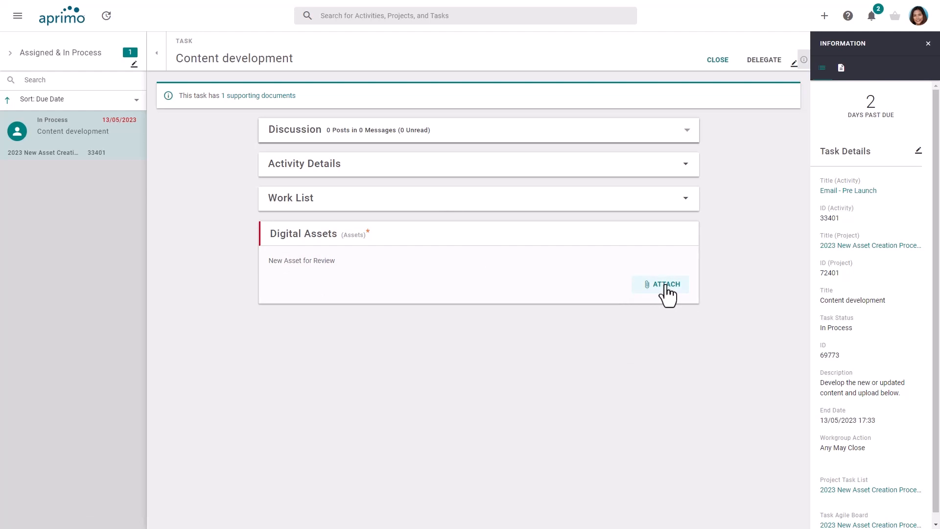
- Upload the AMPCo State of the Industry PDF from the local drive to the Content development task's assets
click(666, 284)
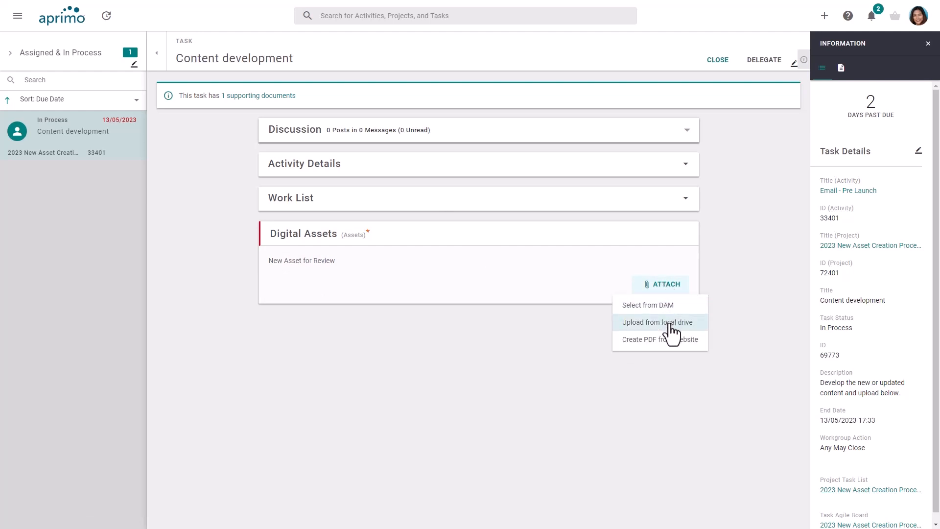
click(657, 323)
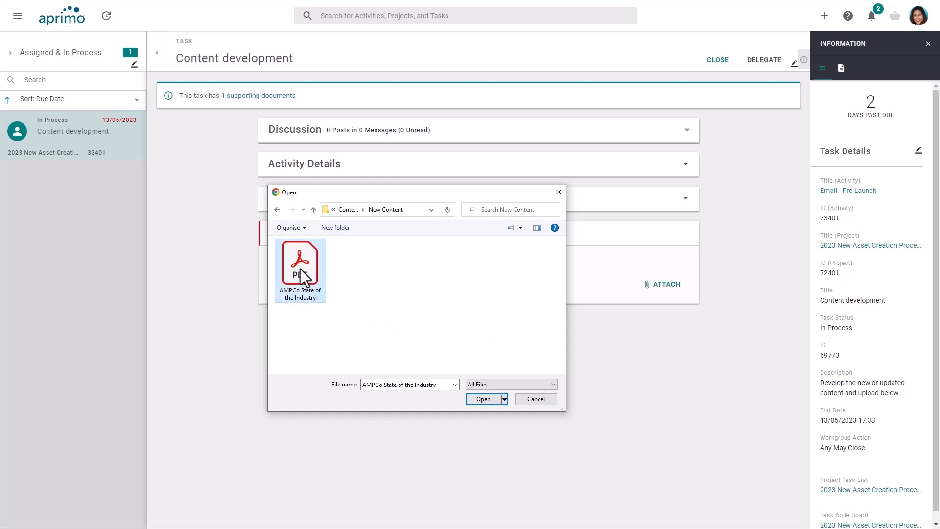
mouse_move(483, 399)
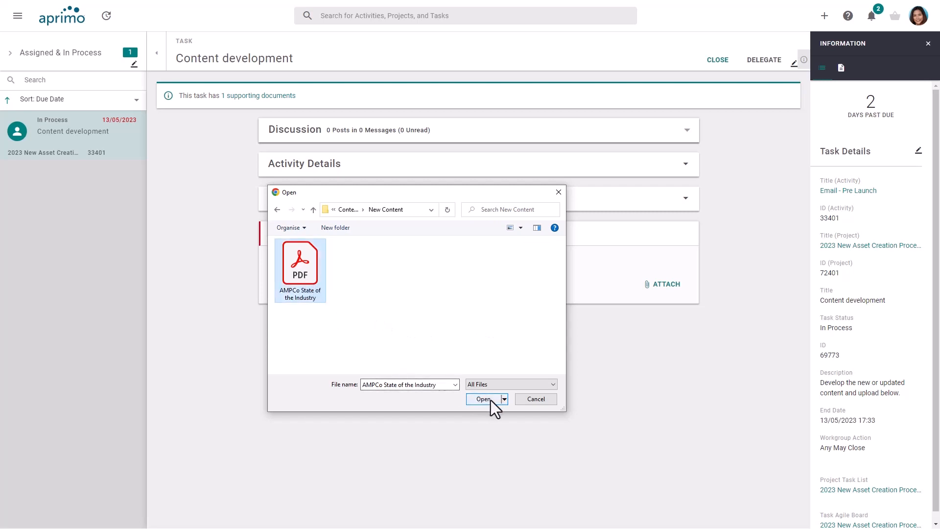
click(483, 399)
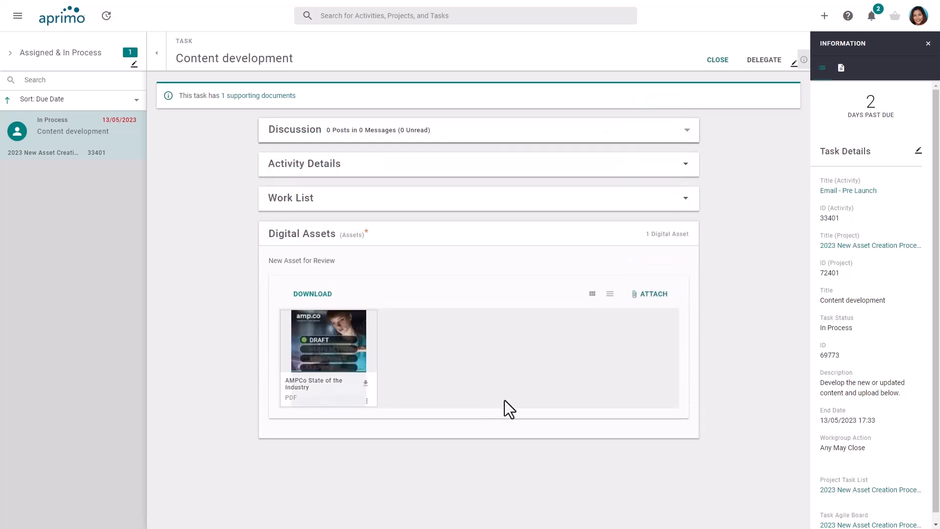
mouse_move(717, 59)
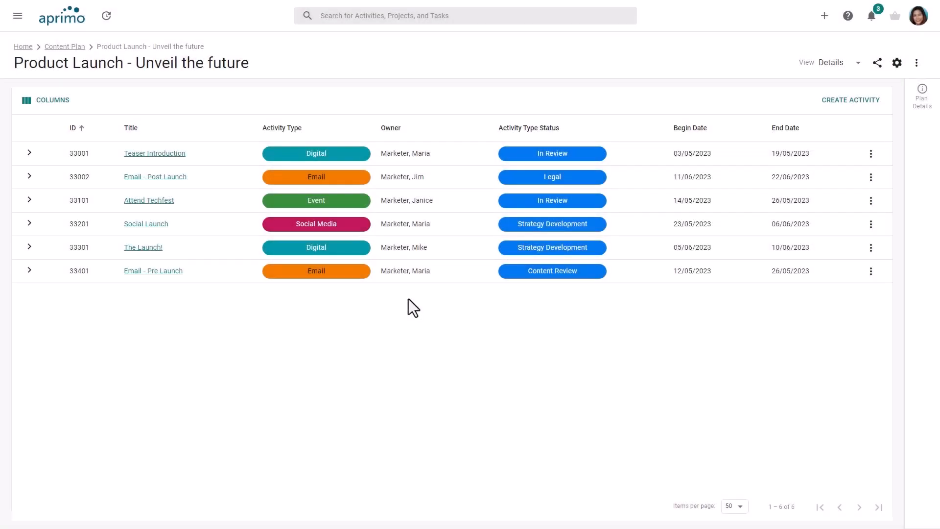
mouse_move(562, 300)
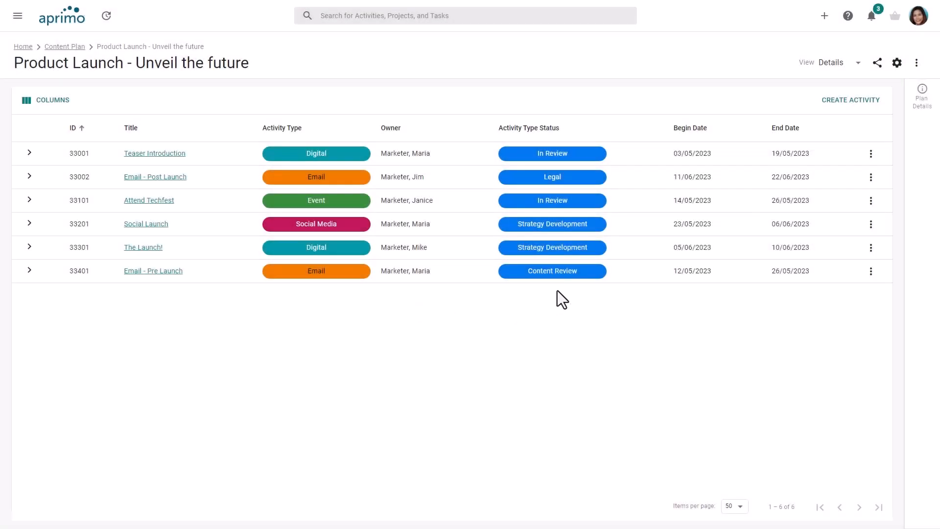
mouse_move(38, 285)
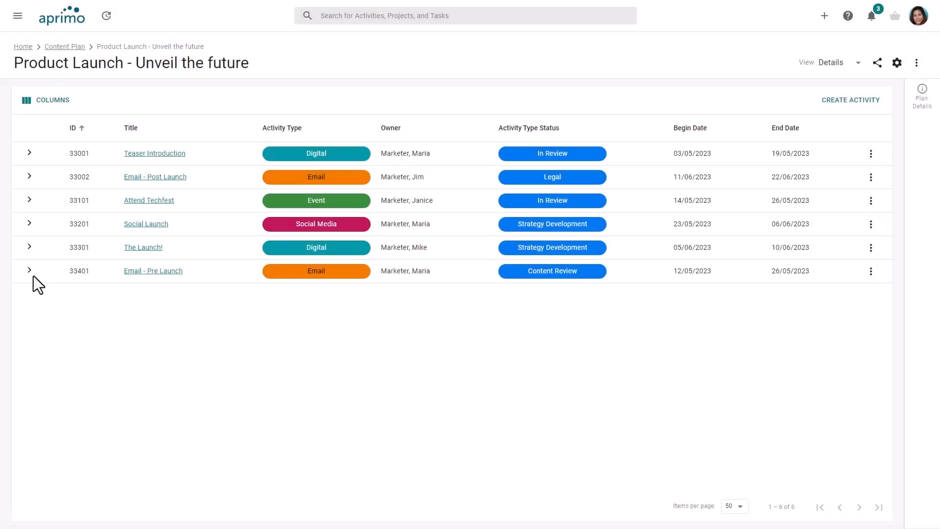
- Expand the Email - Pre Launch row to show its details and attached AMPCo State of the Industry PDF
click(29, 270)
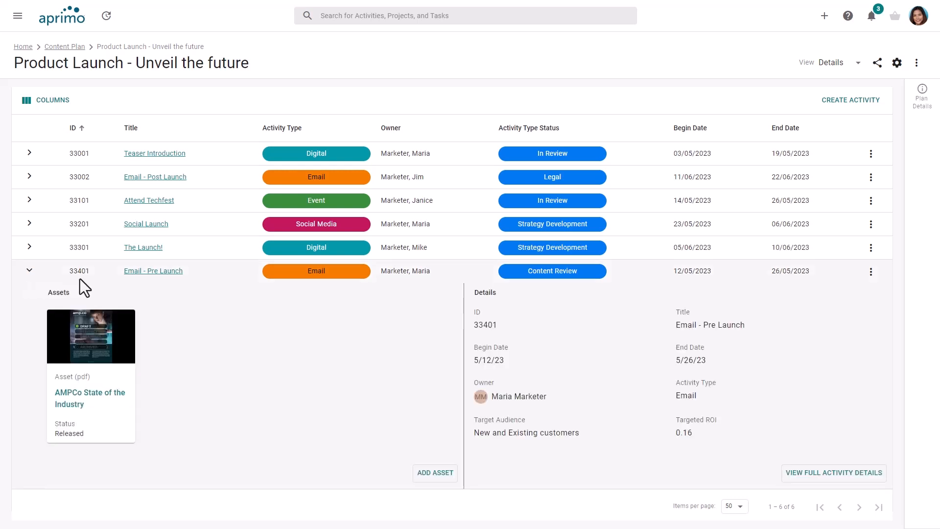
mouse_move(149, 359)
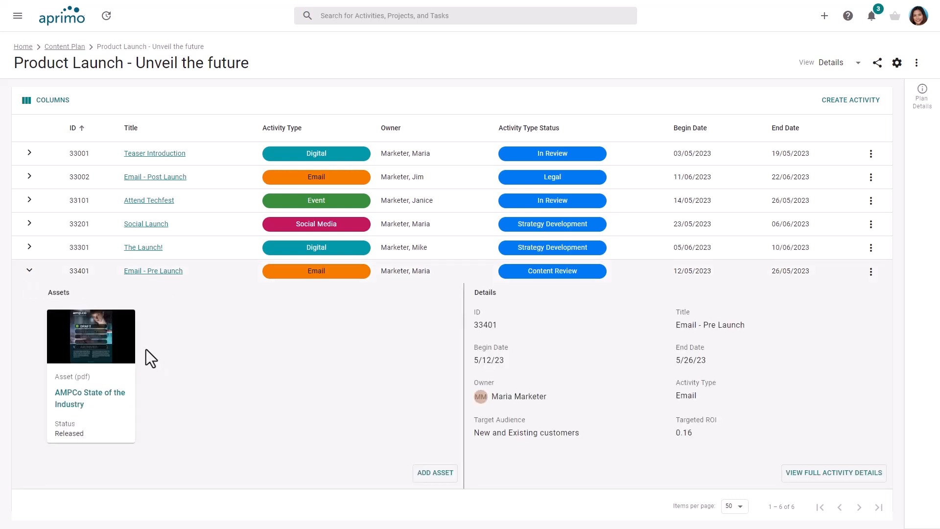
mouse_move(144, 350)
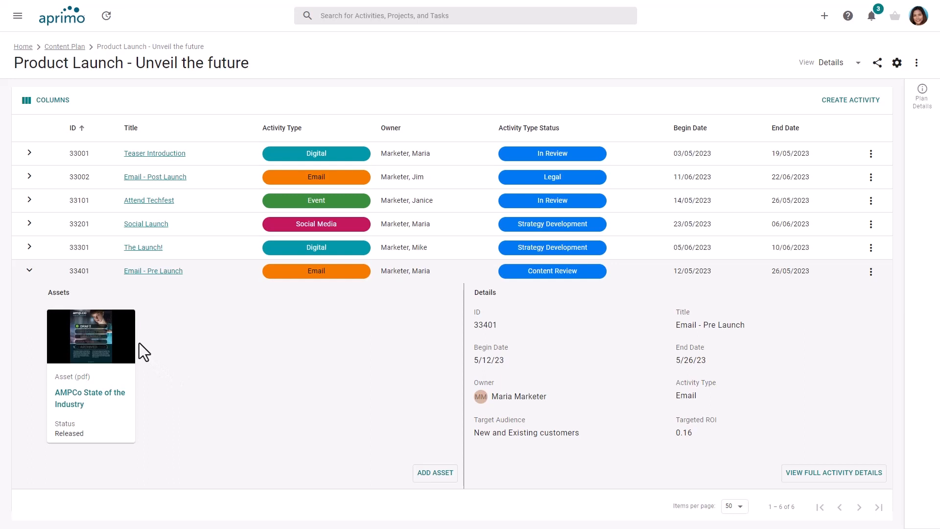
mouse_move(201, 359)
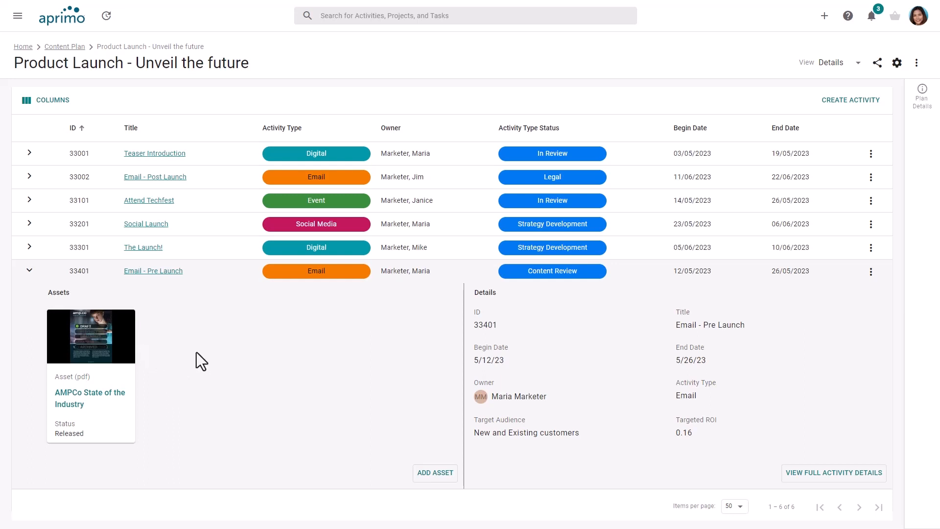
mouse_move(859, 65)
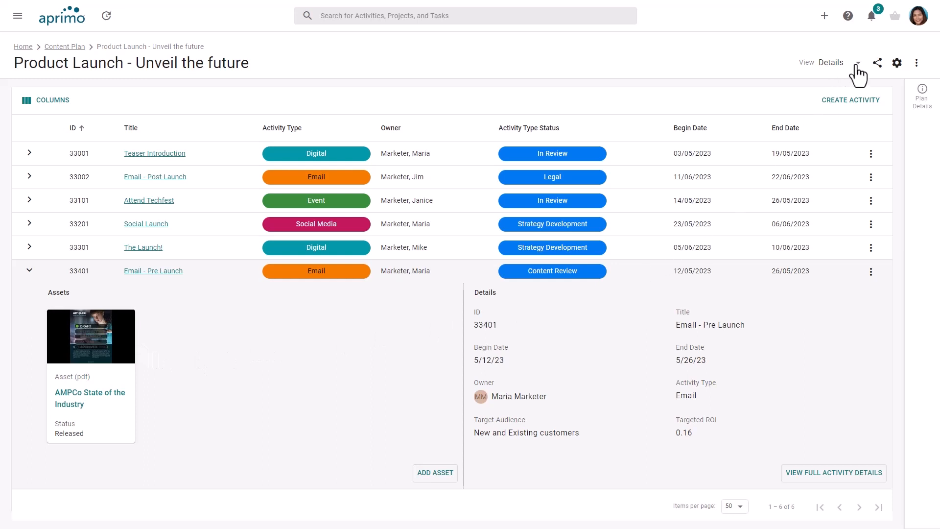
- Switch the plan to Content view listing ten content items, then reopen the View list
click(857, 63)
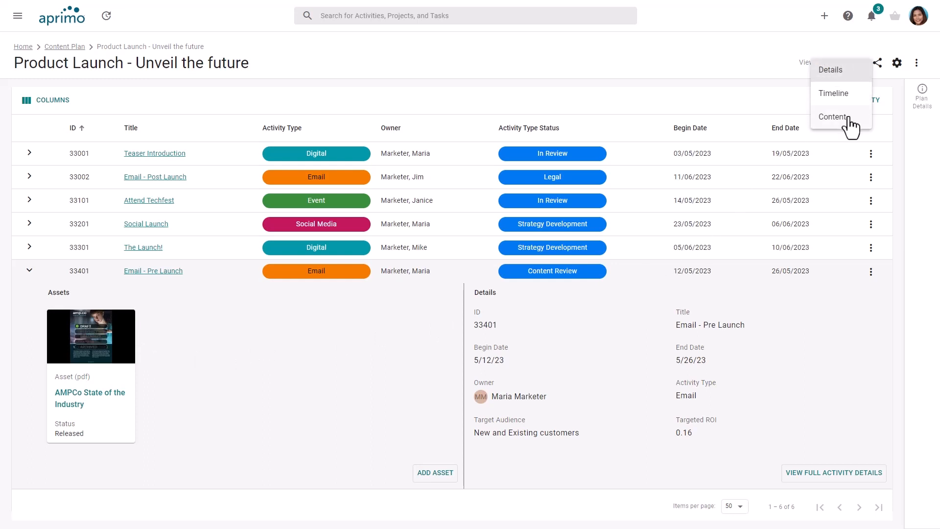
click(833, 116)
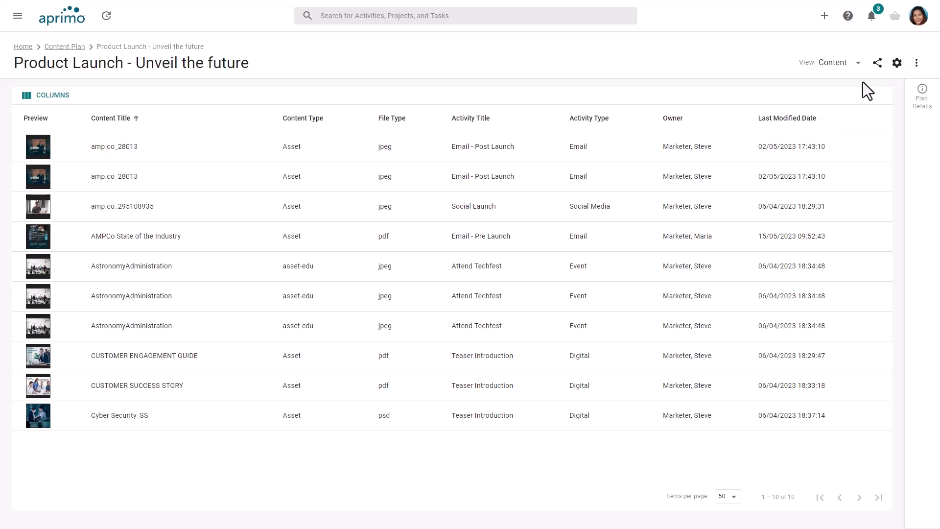
click(859, 62)
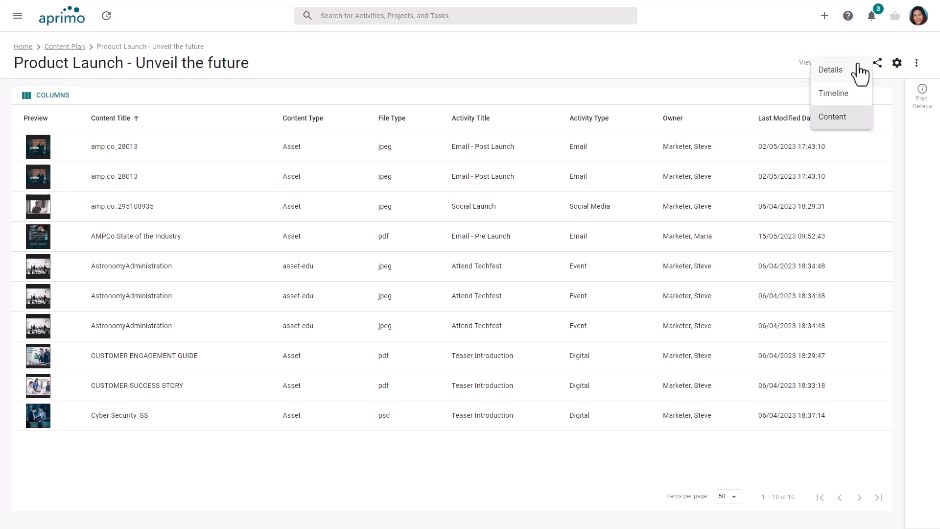
- Return the plan to Details view listing all six activities
click(831, 70)
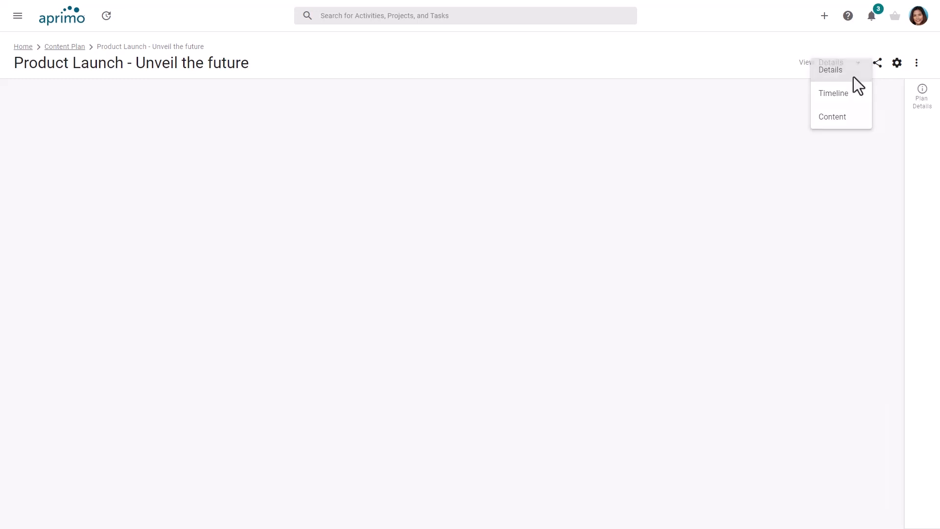
click(831, 69)
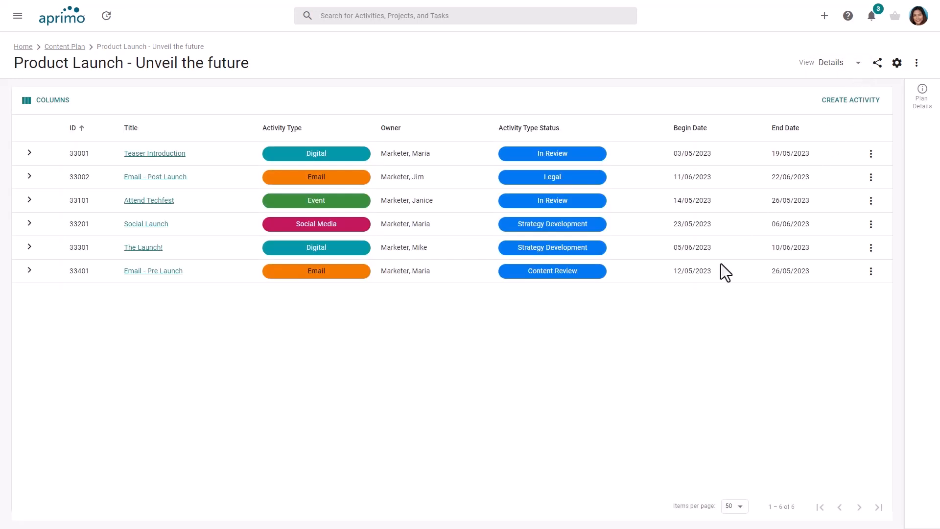
mouse_move(468, 311)
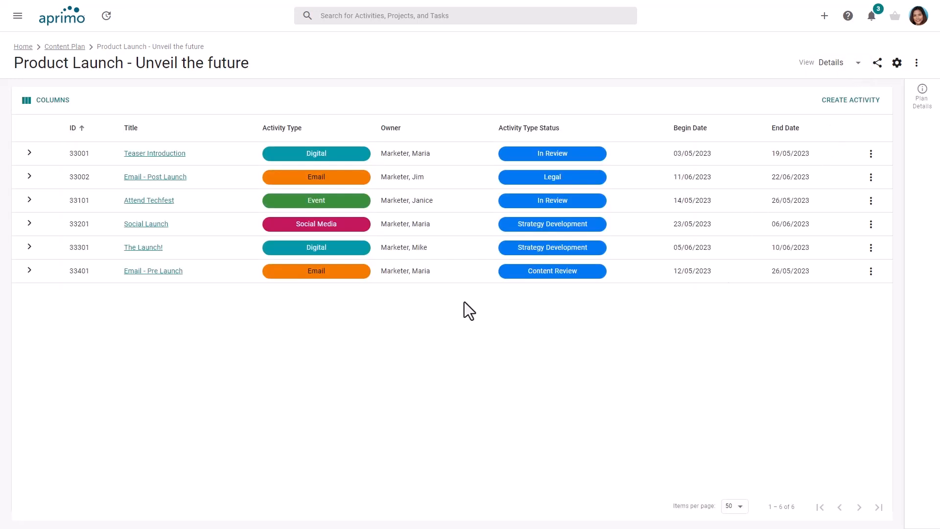